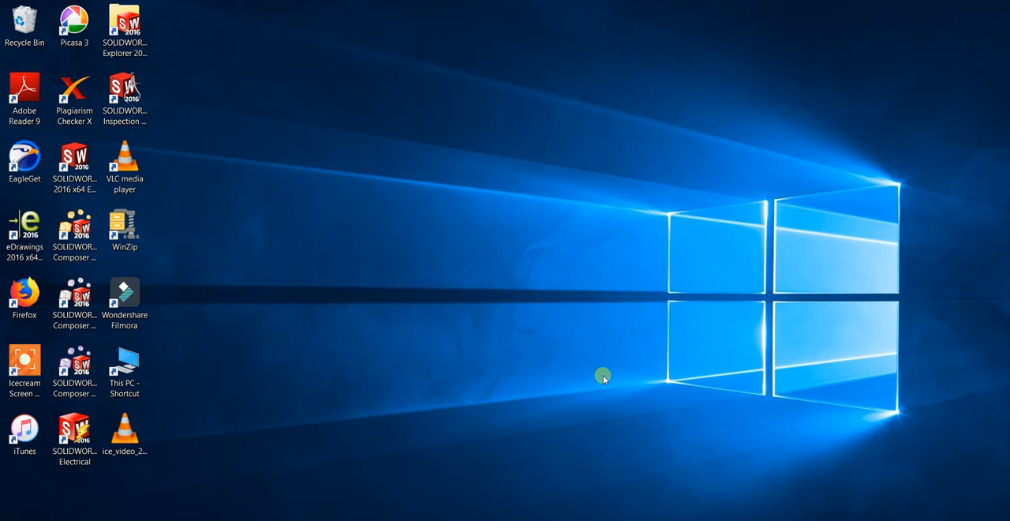
mouse_move(461, 517)
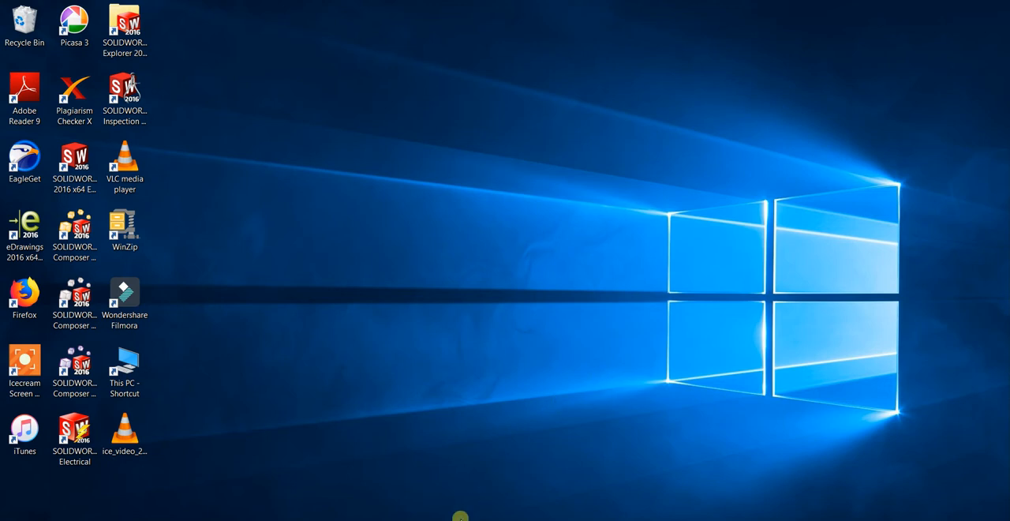
Step: Search Google for 'weebly' in Firefox and go to the weebly.com result
double_click(25, 295)
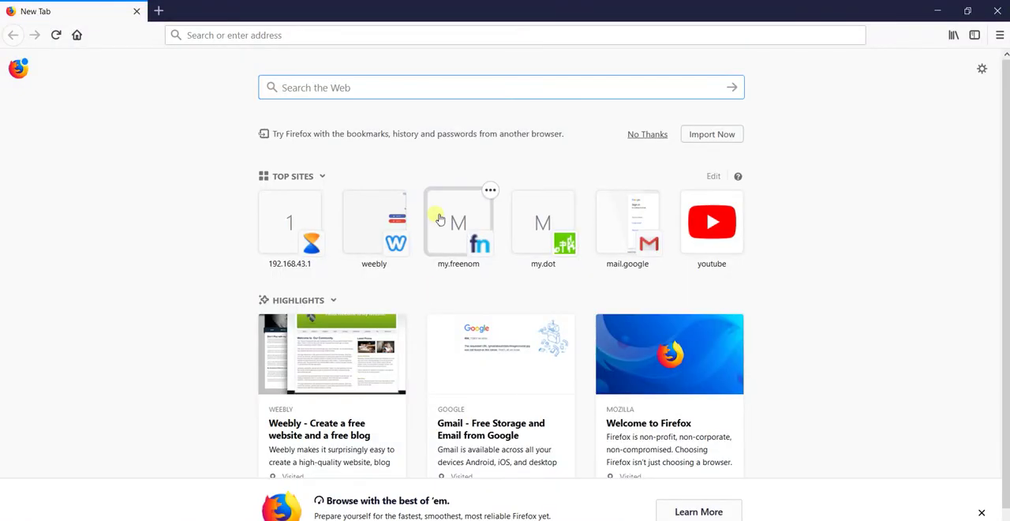
text(wee)
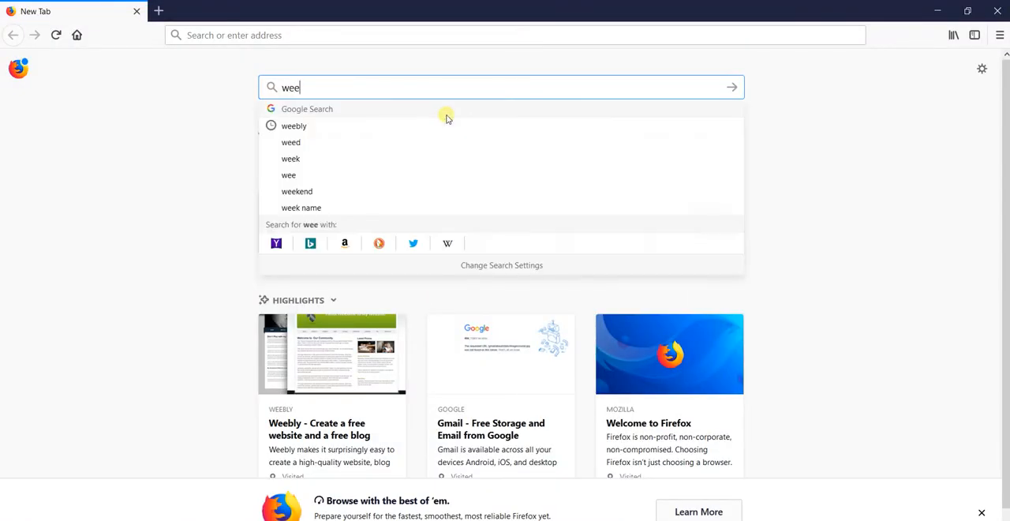
click(294, 126)
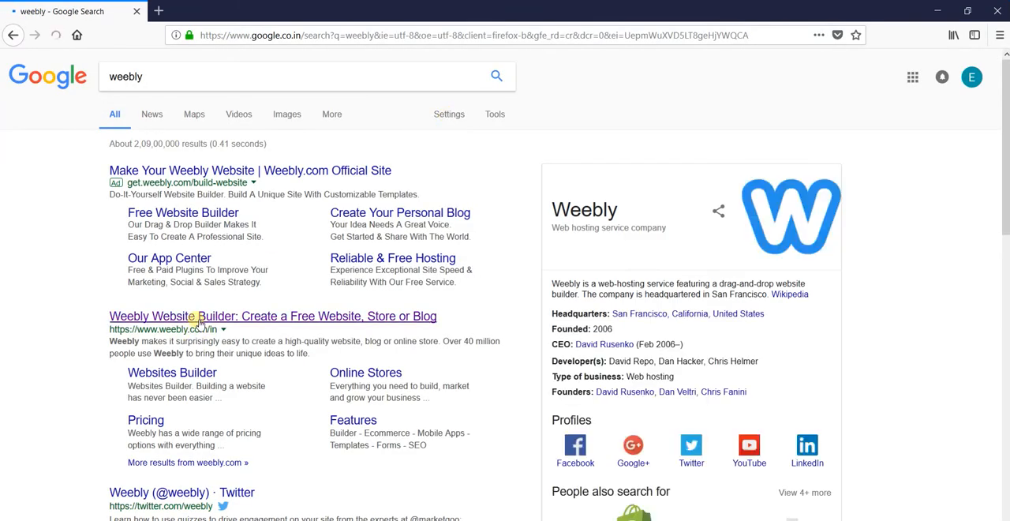
click(271, 316)
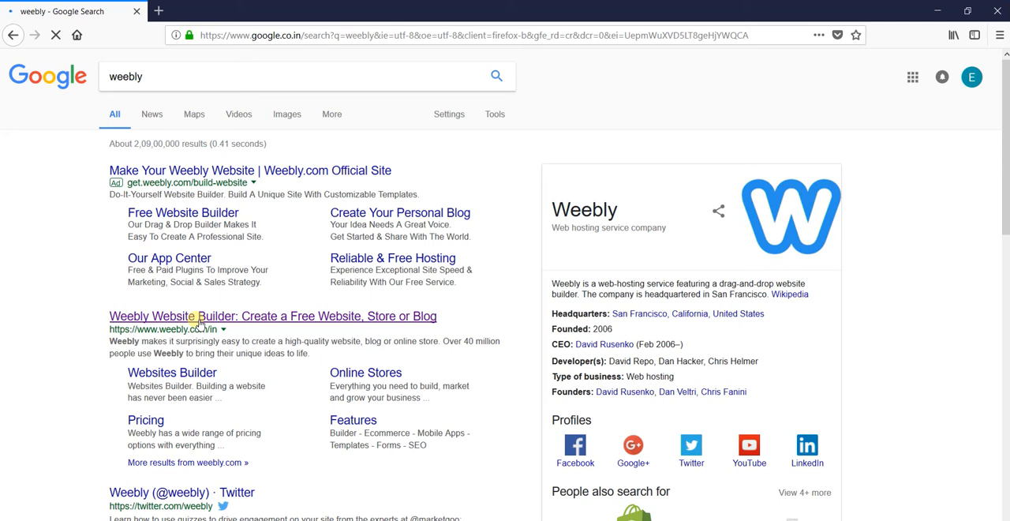
Step: From the site switcher add a new site and answer Not Now to selling online
click(271, 316)
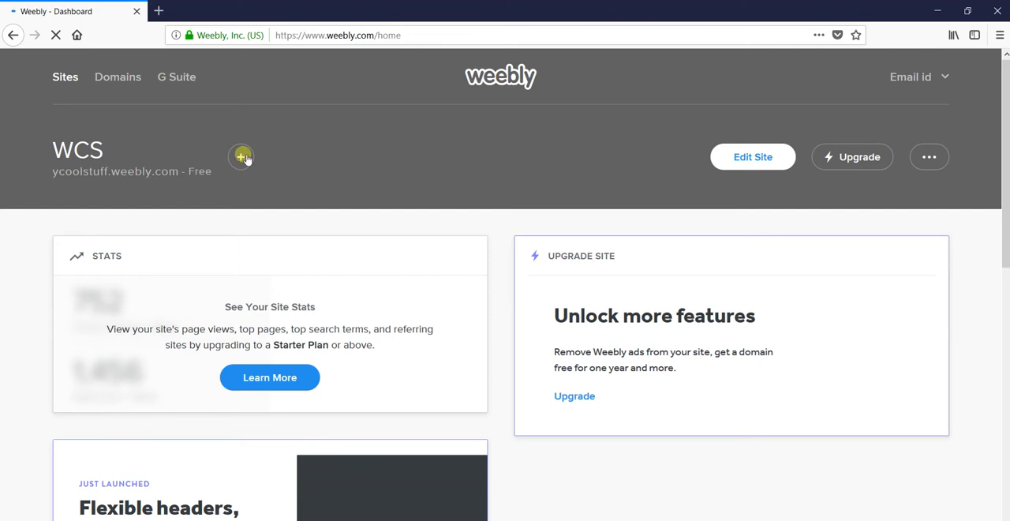
click(240, 156)
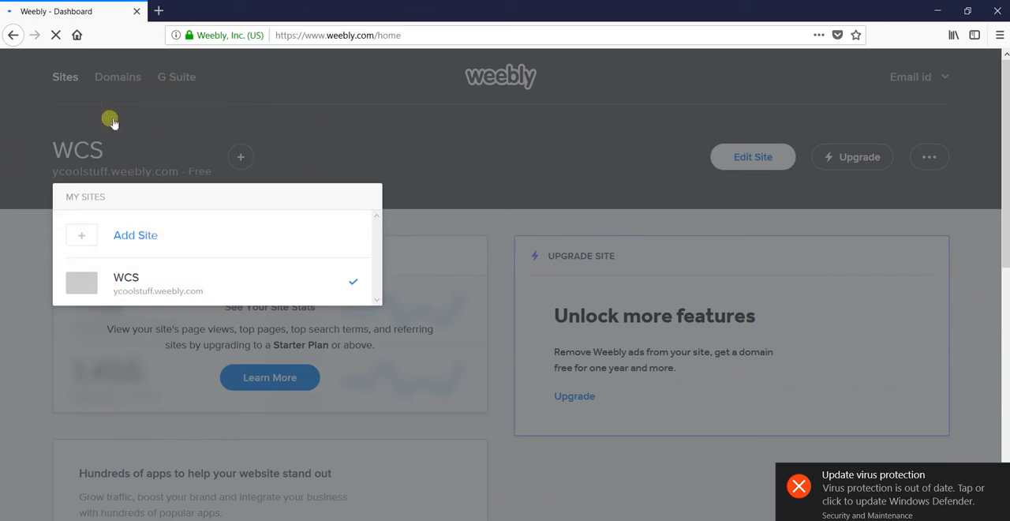
mouse_move(200, 167)
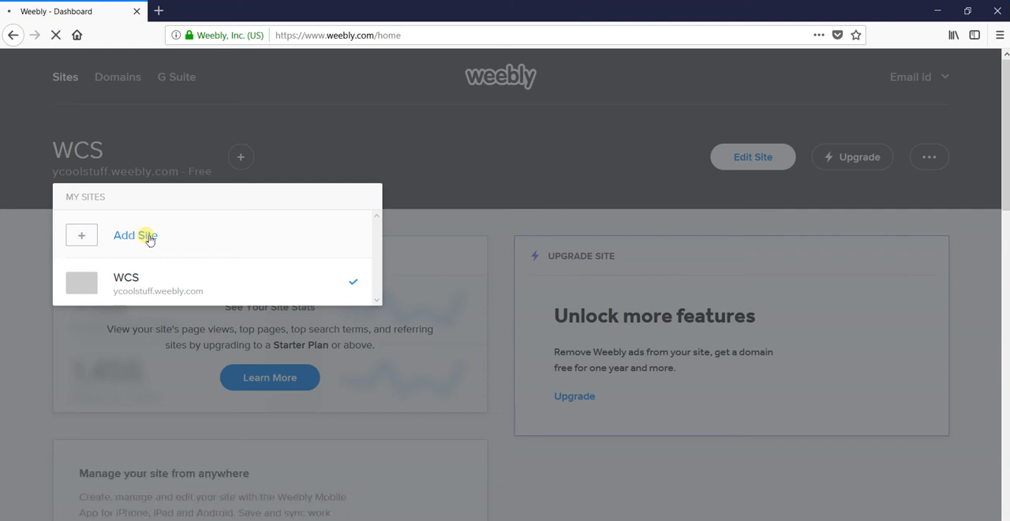
click(136, 235)
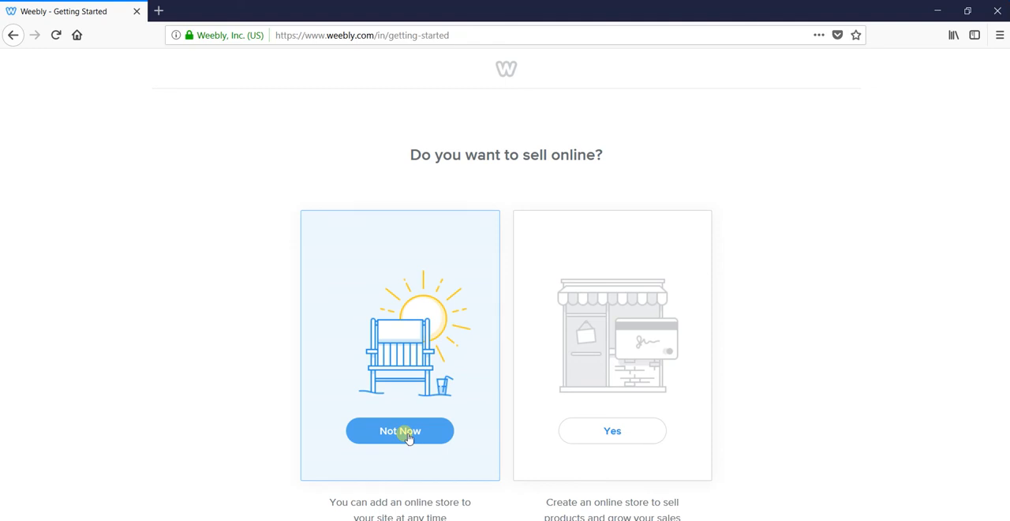
click(401, 430)
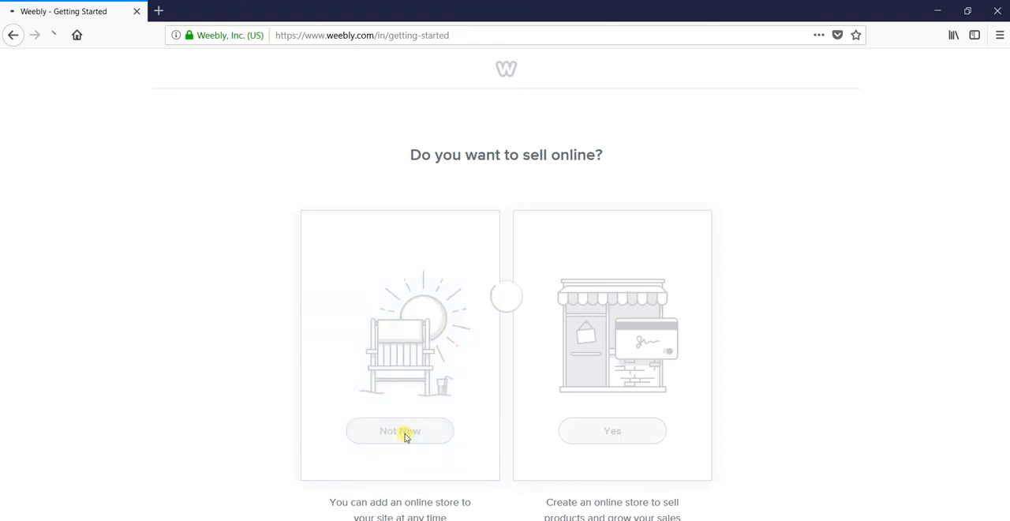
click(401, 431)
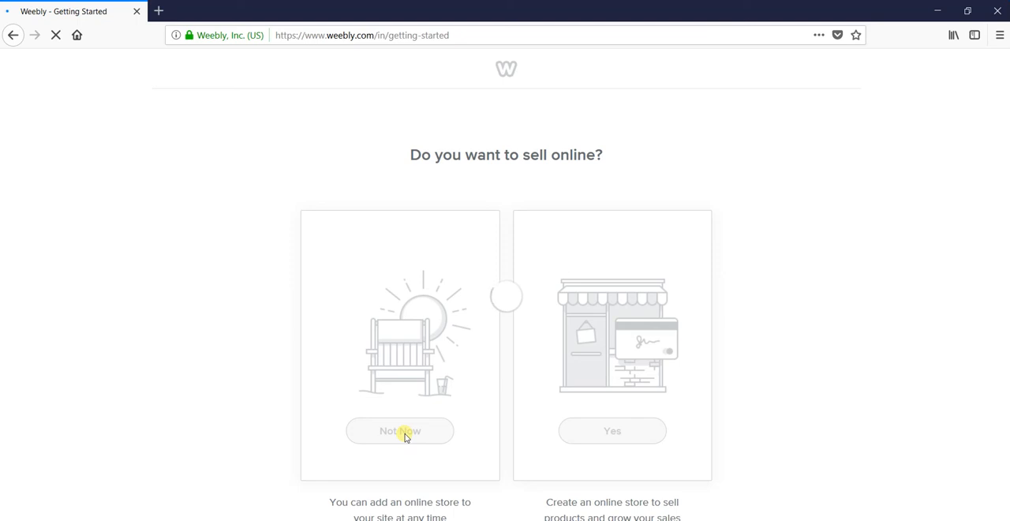
Step: Choose the Wildlife Conservation Services theme and start editing to create the site
click(399, 431)
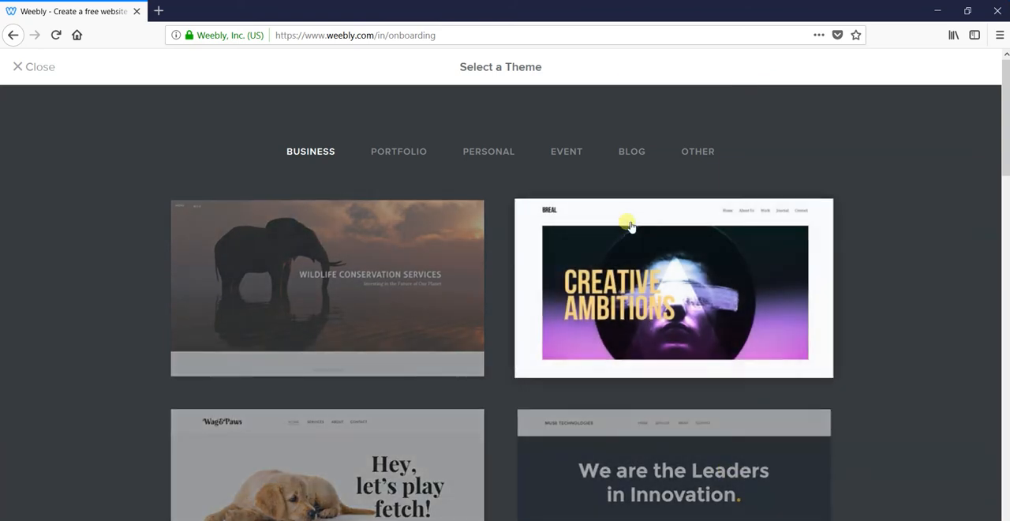
scroll(down, 3)
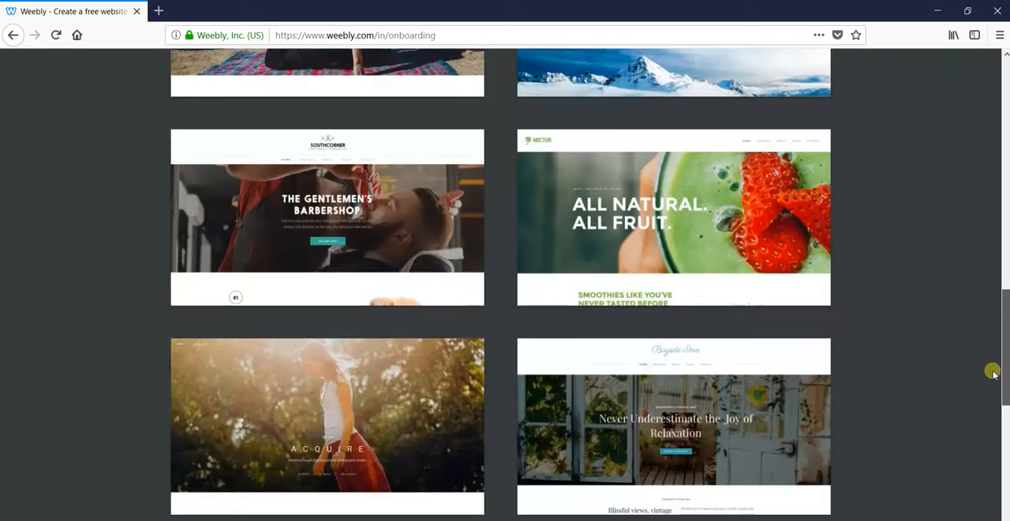
scroll(up, 3)
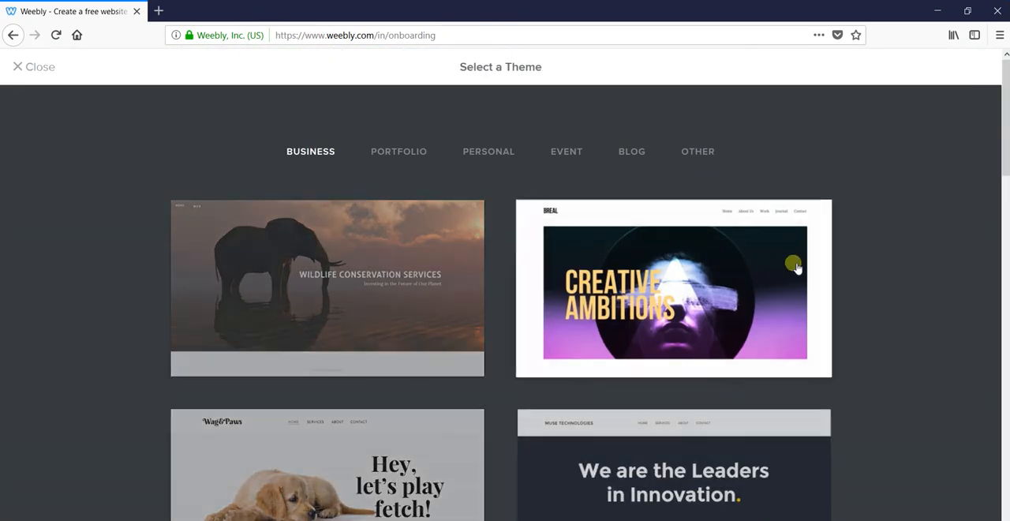
click(327, 287)
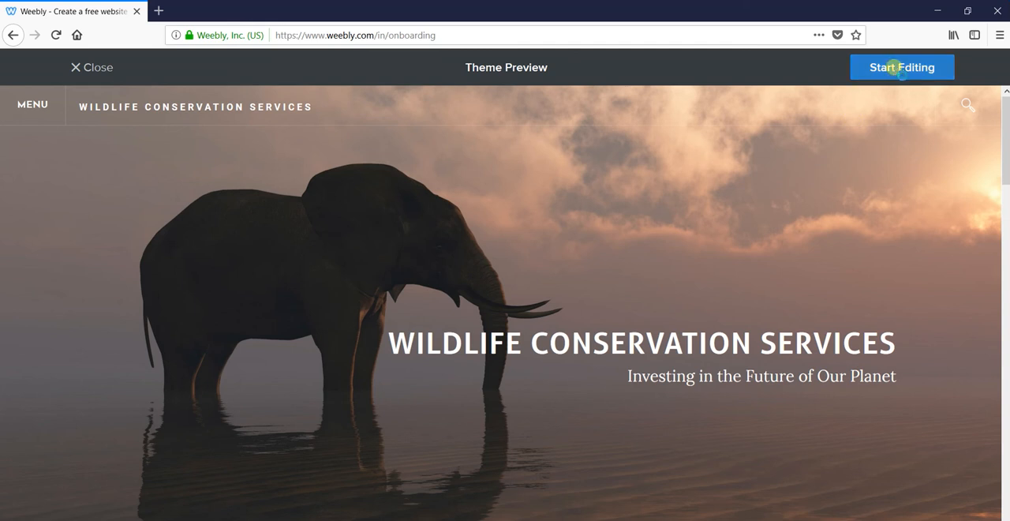
click(903, 66)
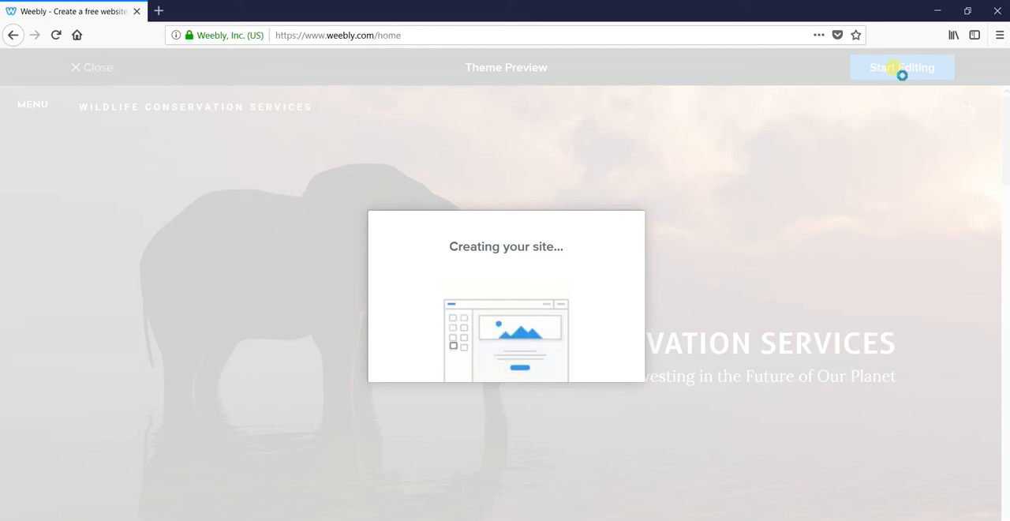
click(903, 66)
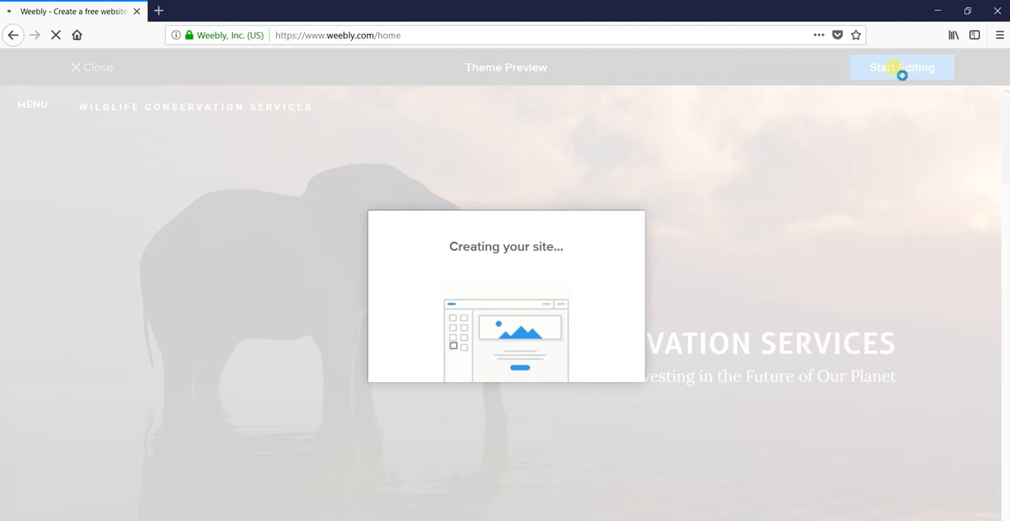
click(903, 66)
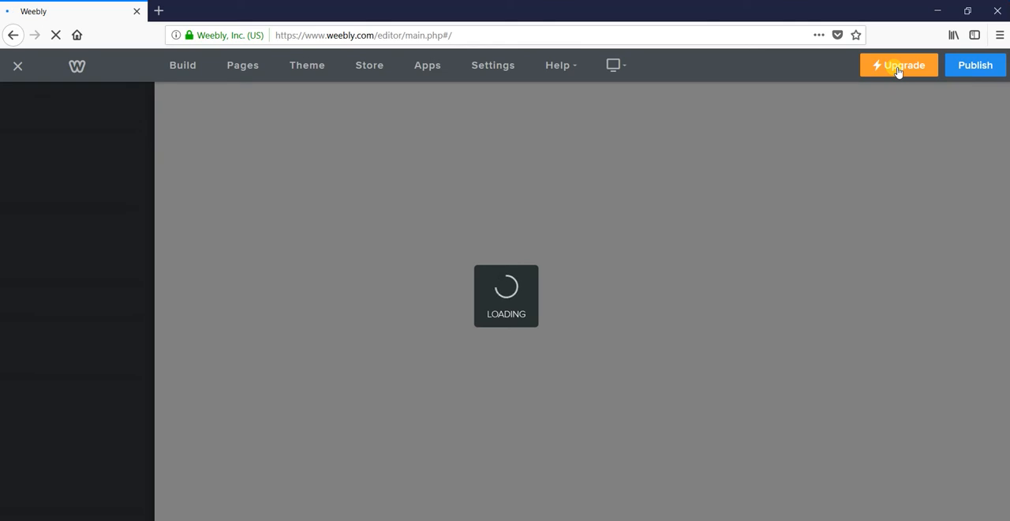
Step: Use a free Weebly.com subdomain and enter the available name bcoolstuff
click(900, 64)
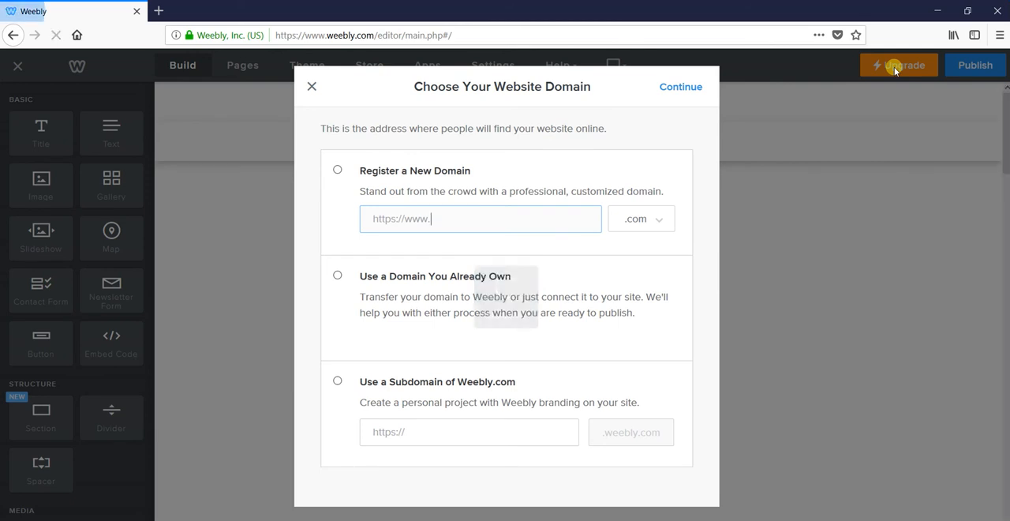
click(338, 169)
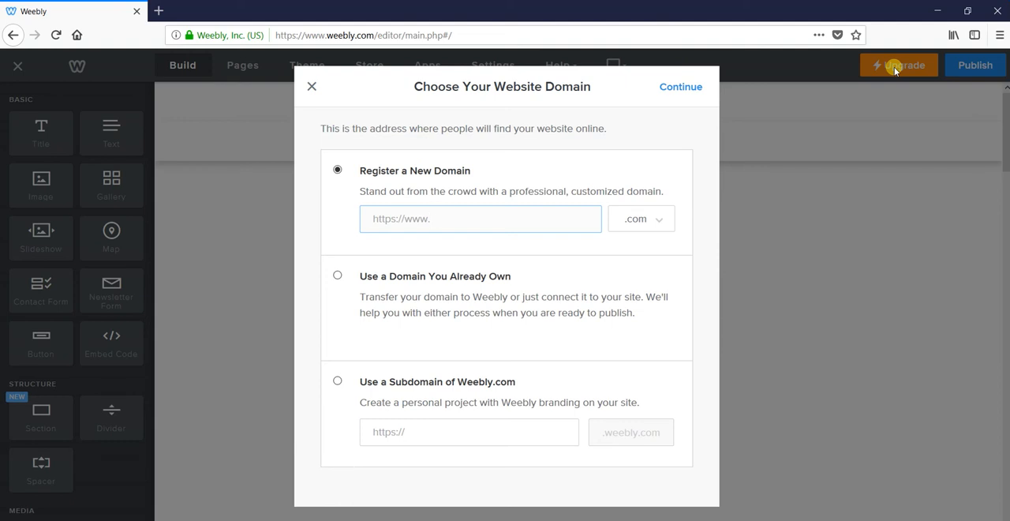
mouse_move(539, 300)
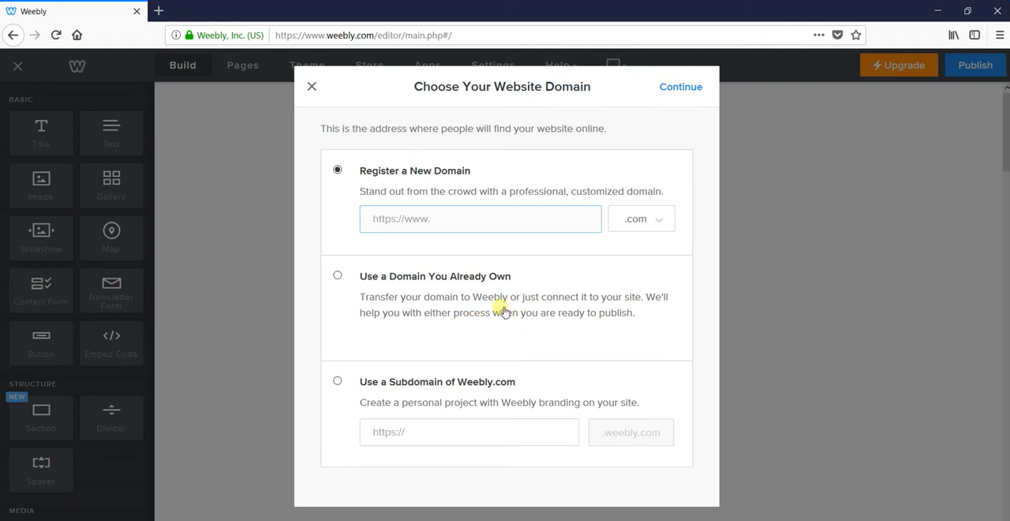
click(480, 218)
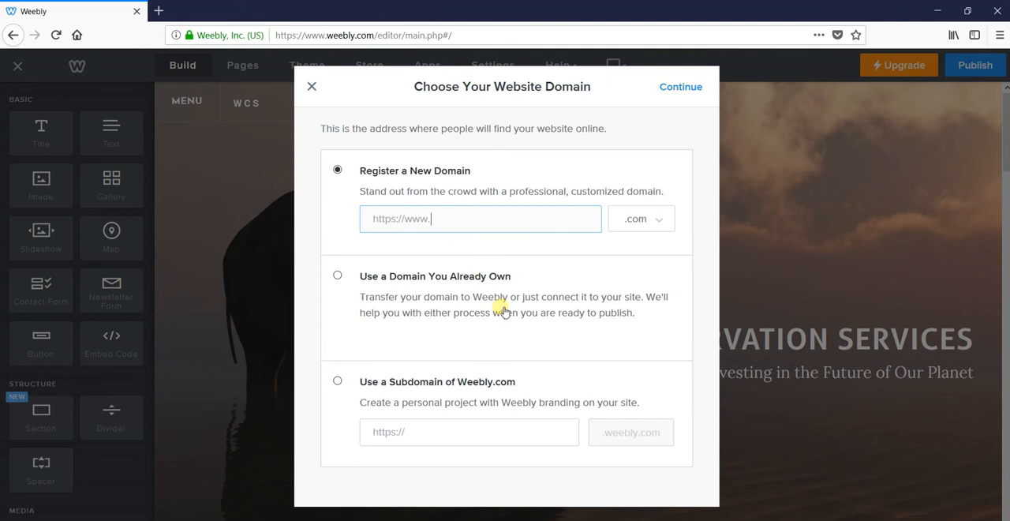
click(338, 381)
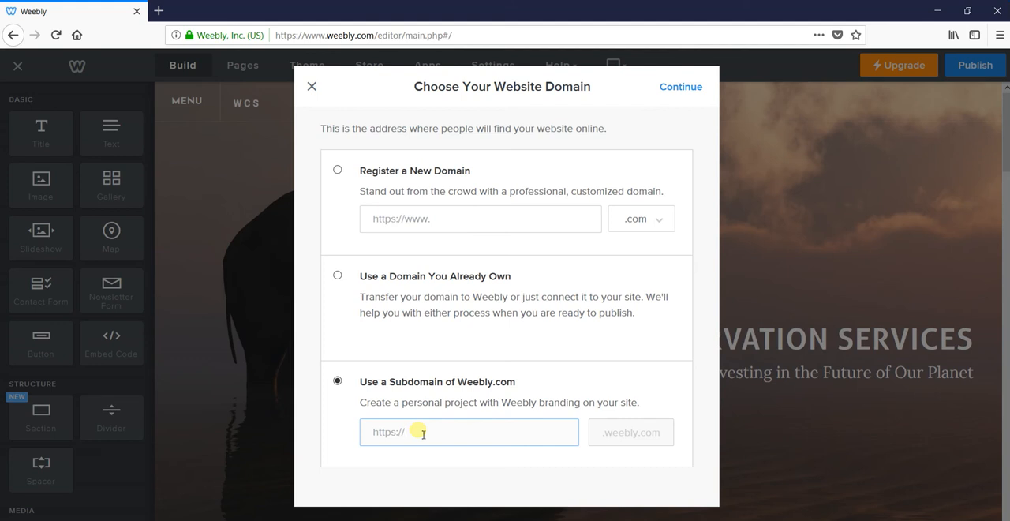
text(coors)
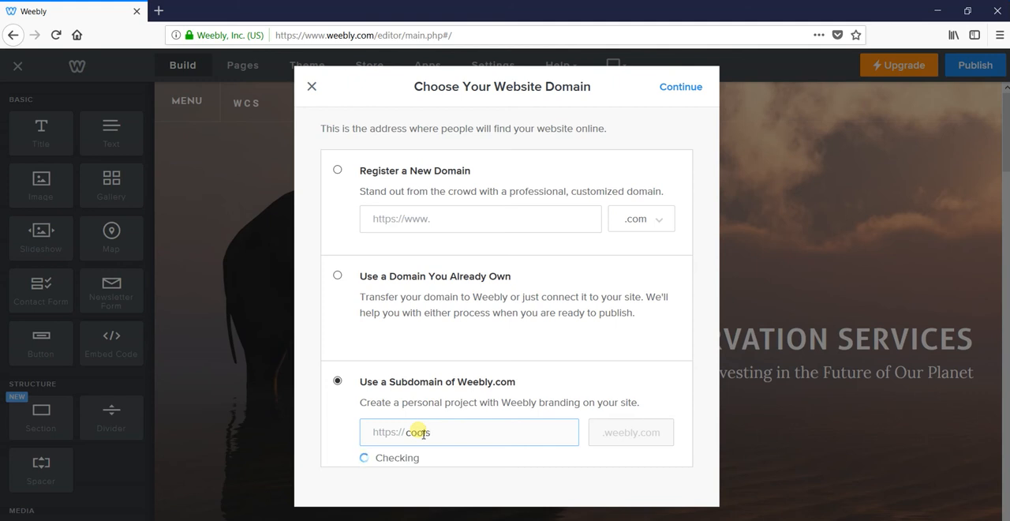
text(coolstuff)
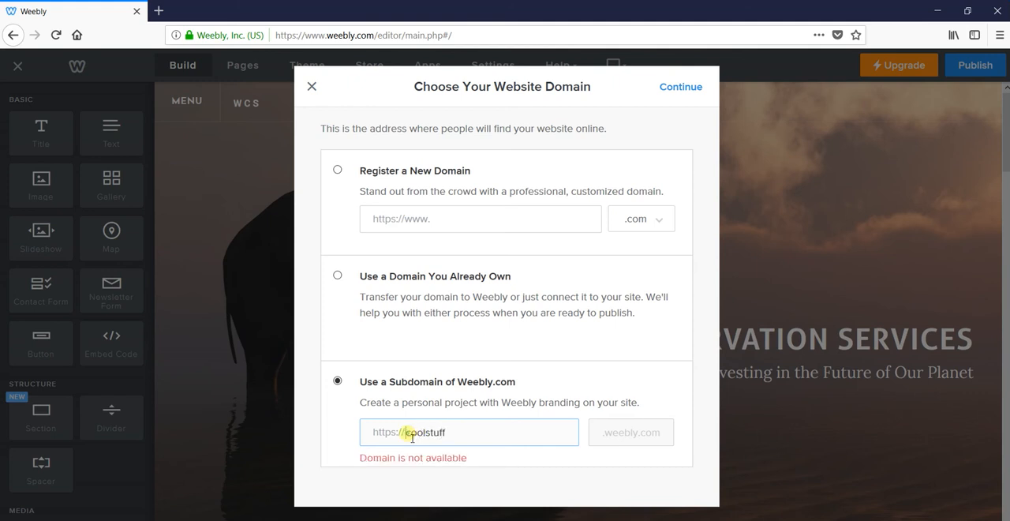
text(a)
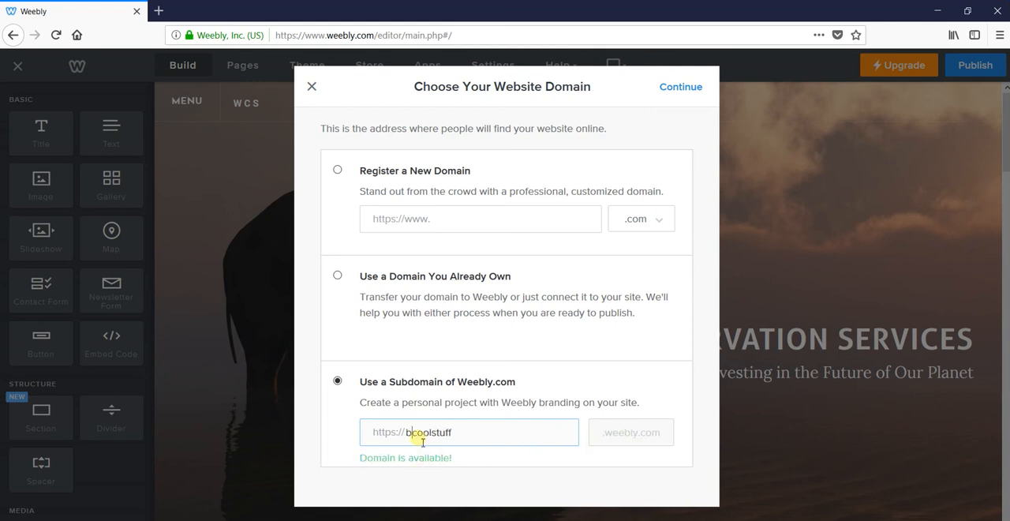
mouse_move(461, 436)
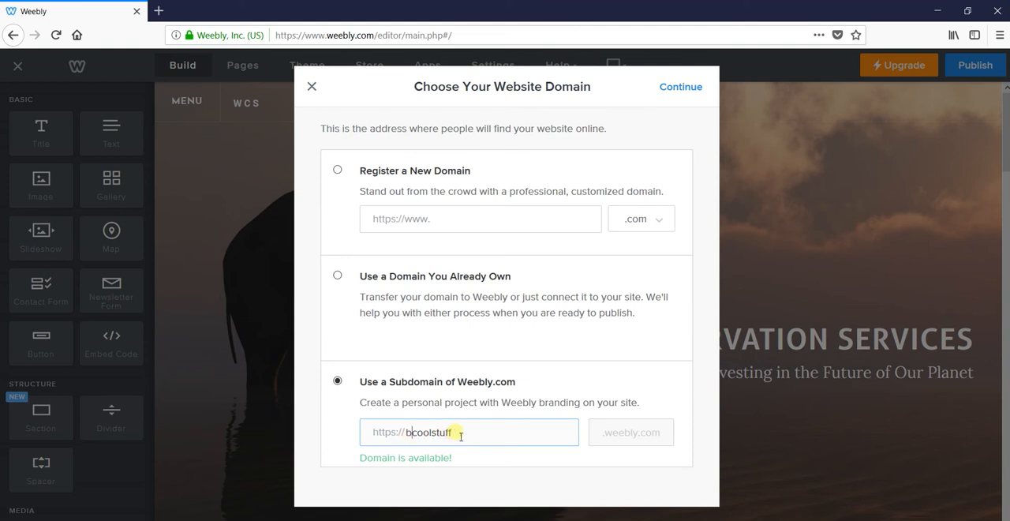
mouse_move(524, 454)
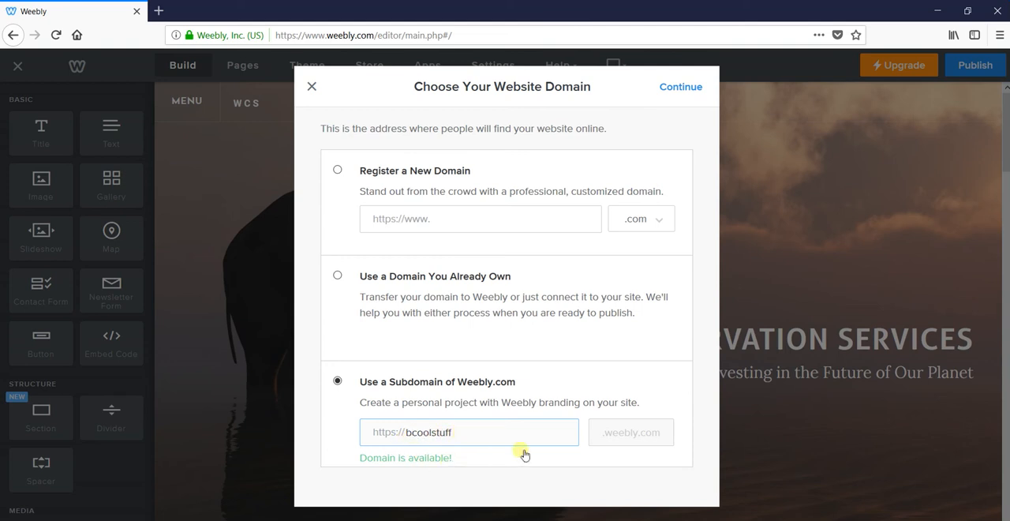
mouse_move(548, 295)
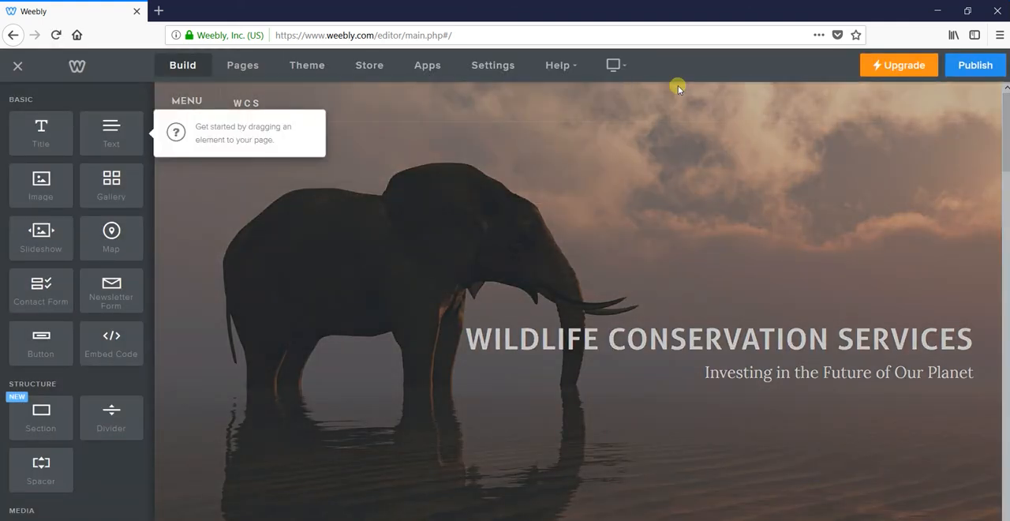
mouse_move(110, 329)
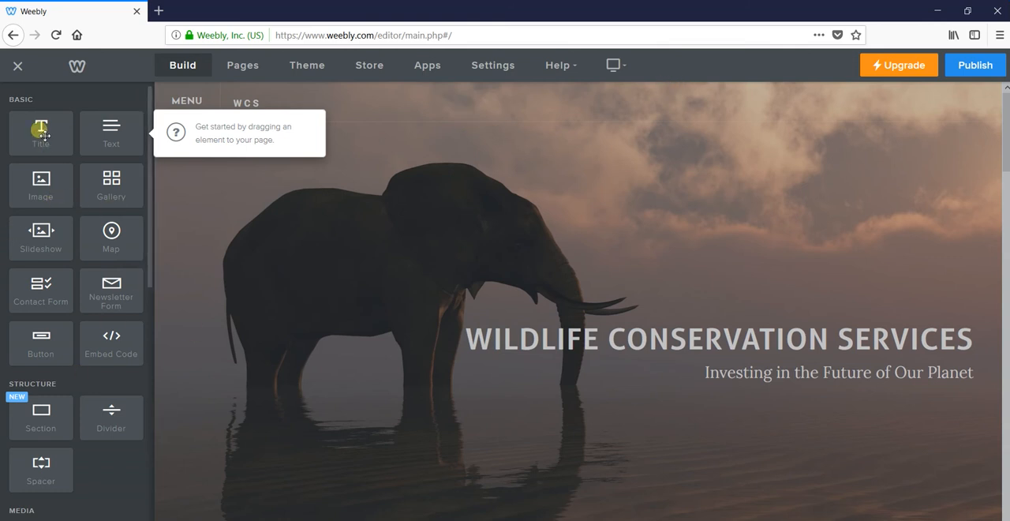
Step: Add a Title element above the headline and publish the site to bcoolstuff.weebly.com
drag(41, 132, 390, 219)
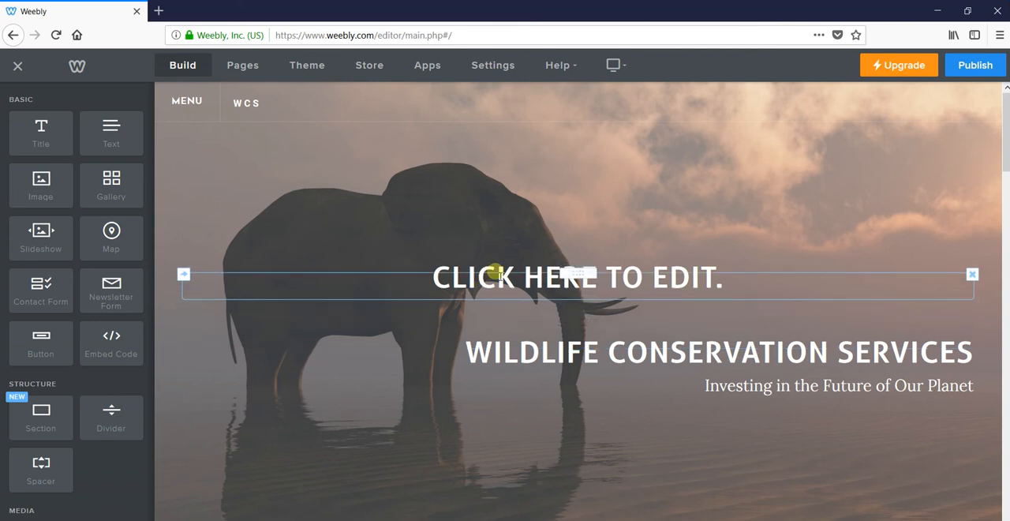
click(576, 277)
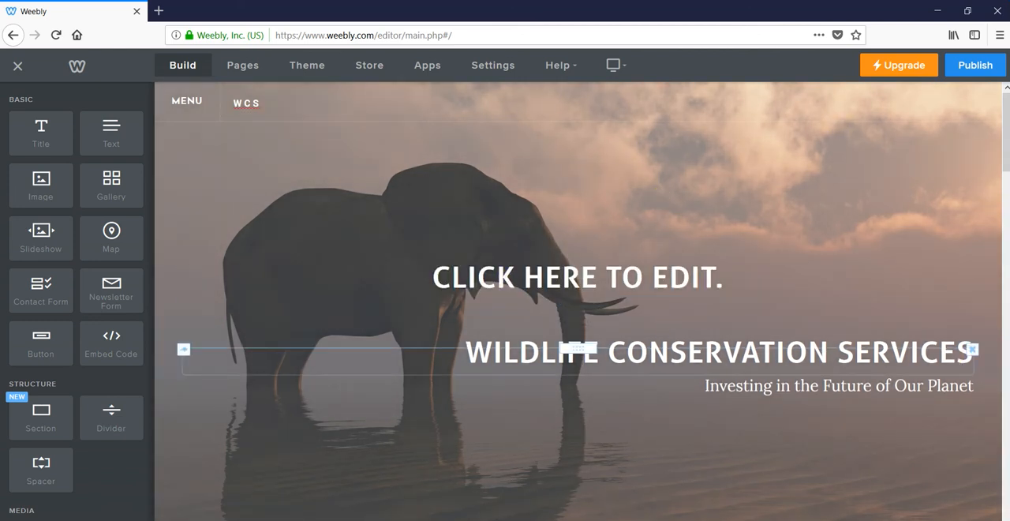
click(976, 65)
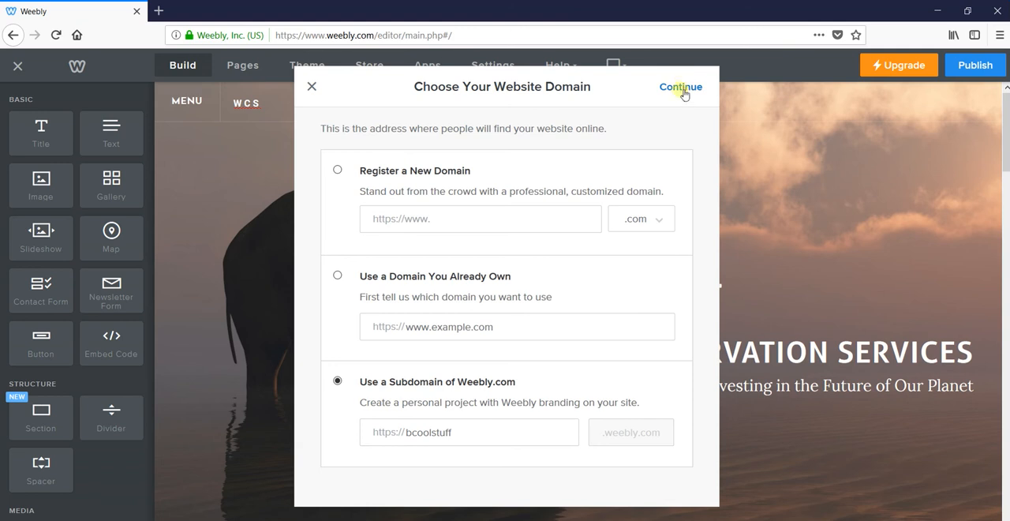
click(678, 87)
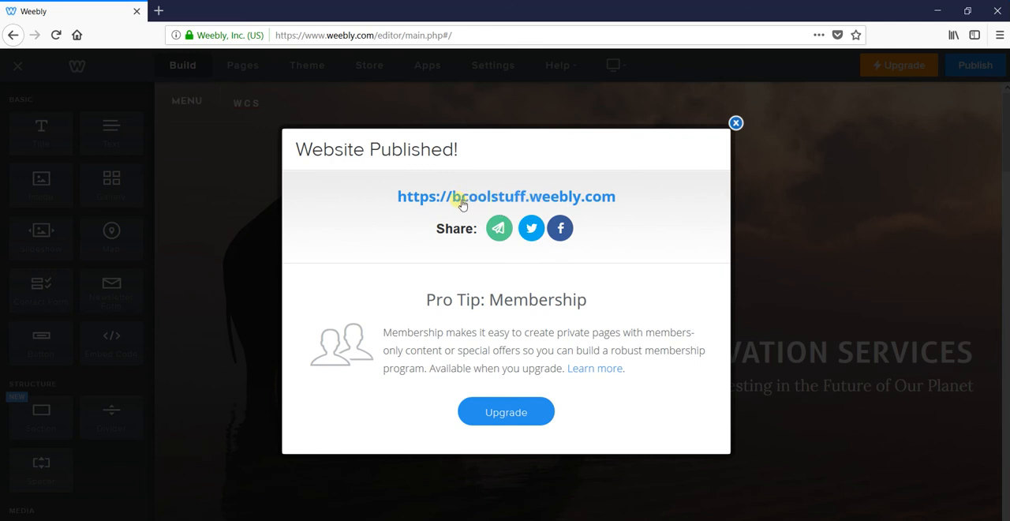
mouse_move(543, 209)
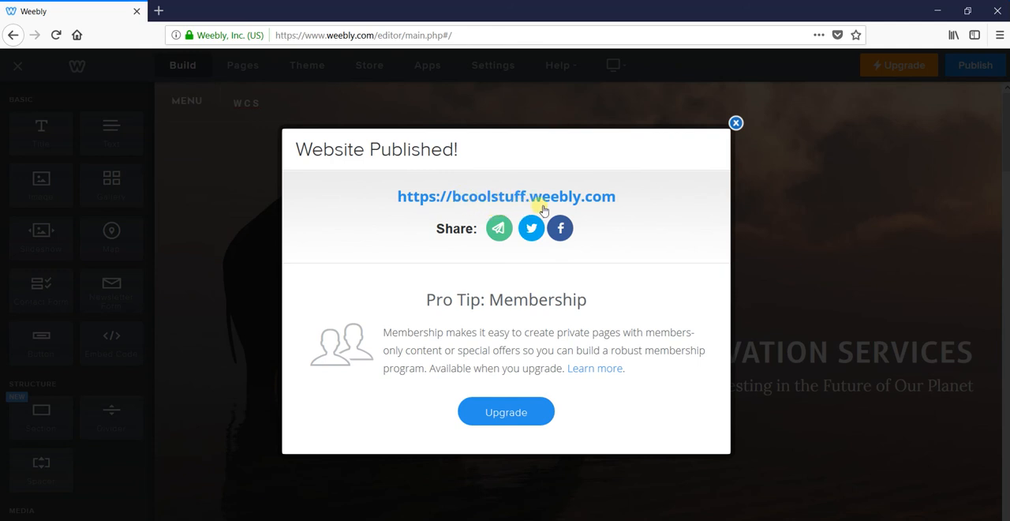
mouse_move(729, 148)
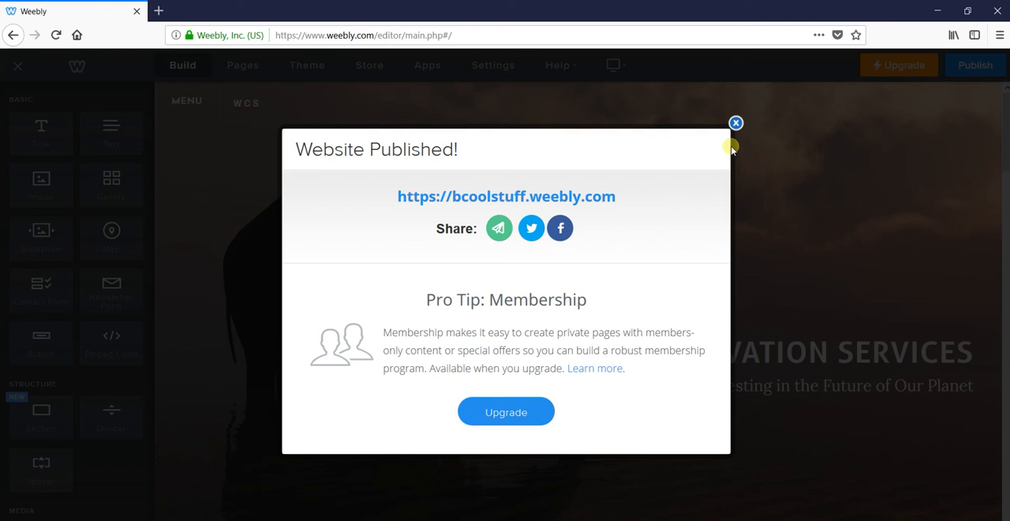
Step: Close the published popup and go to the Archive section of general settings
click(736, 123)
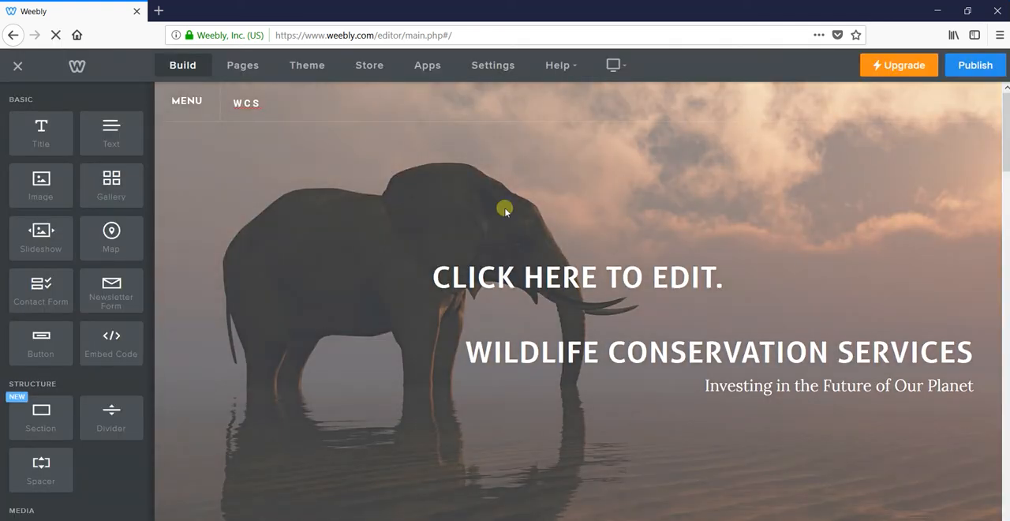
click(492, 65)
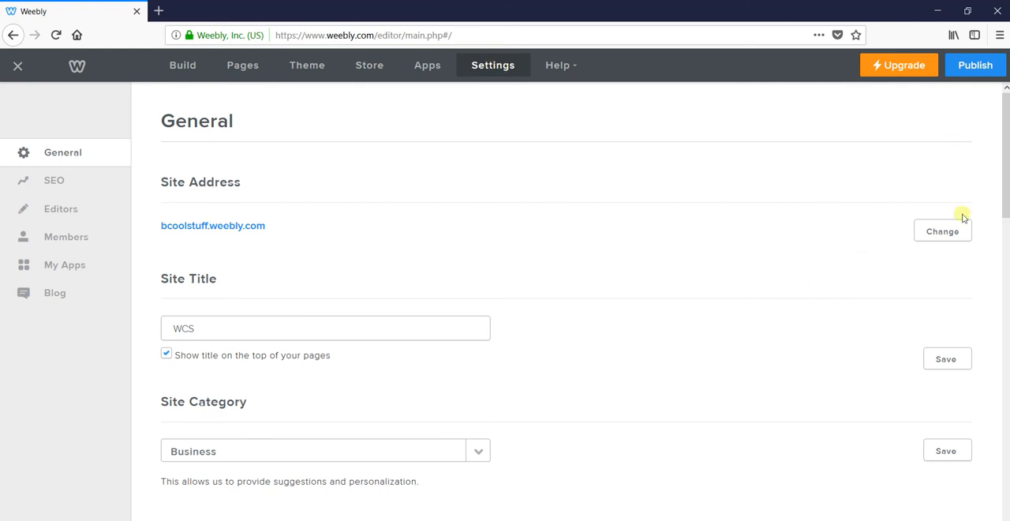
scroll(down, 3)
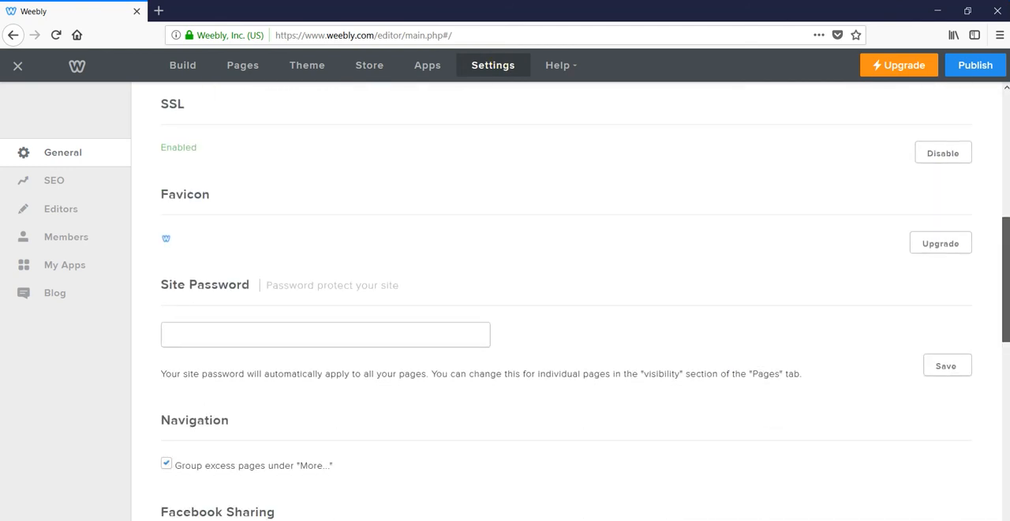
scroll(down, 3)
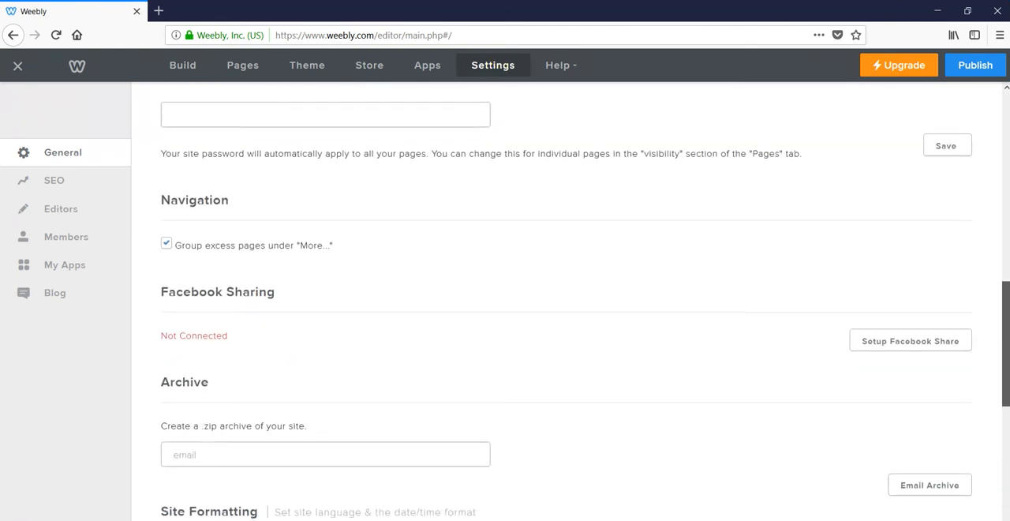
scroll(down, 3)
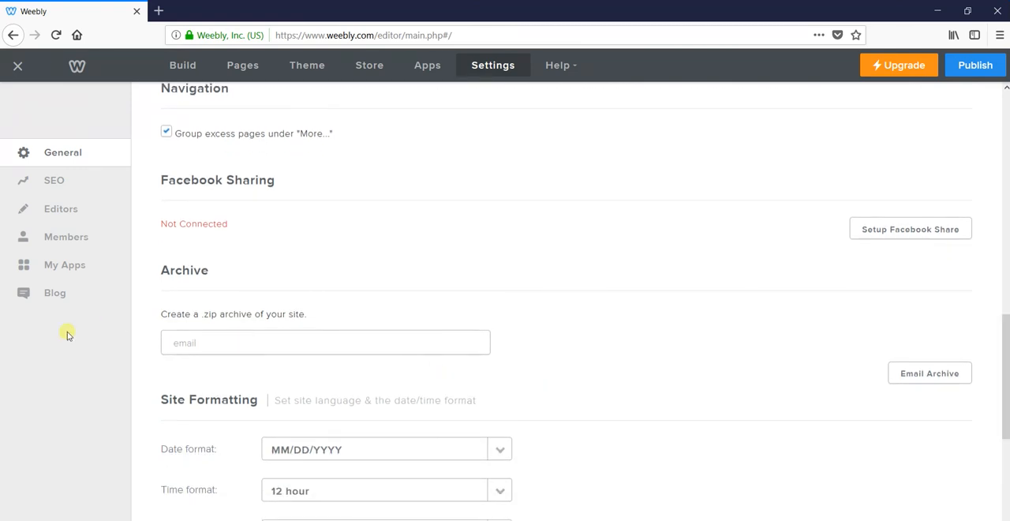
mouse_move(132, 319)
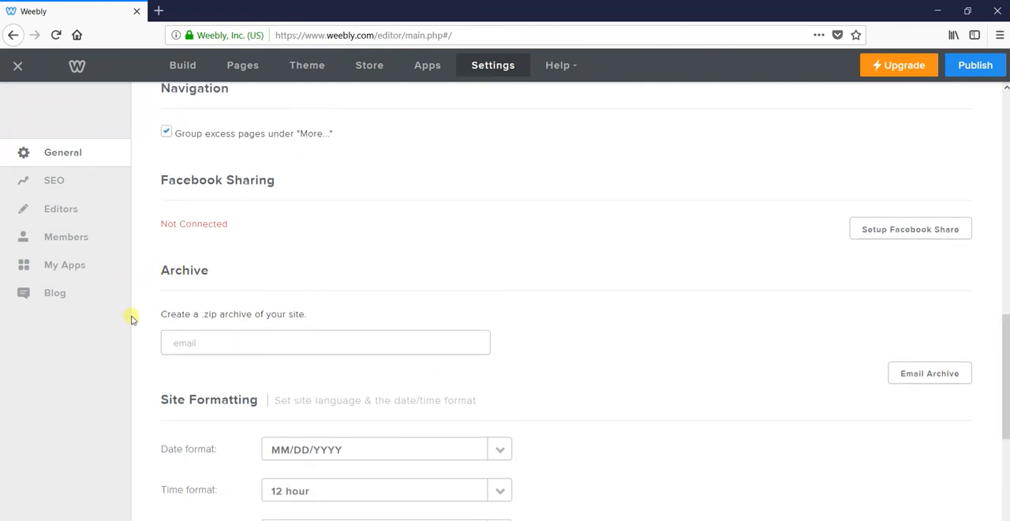
mouse_move(316, 325)
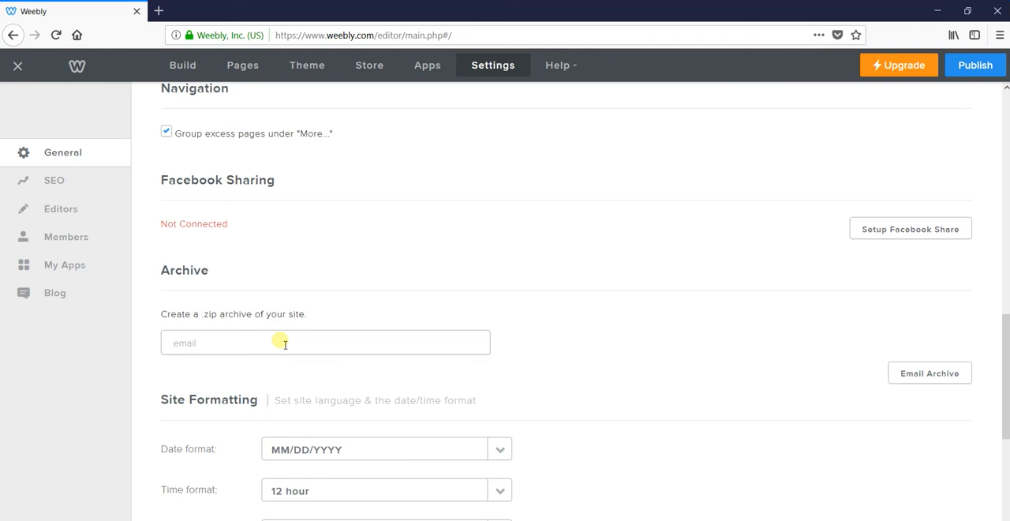
text(gmail)
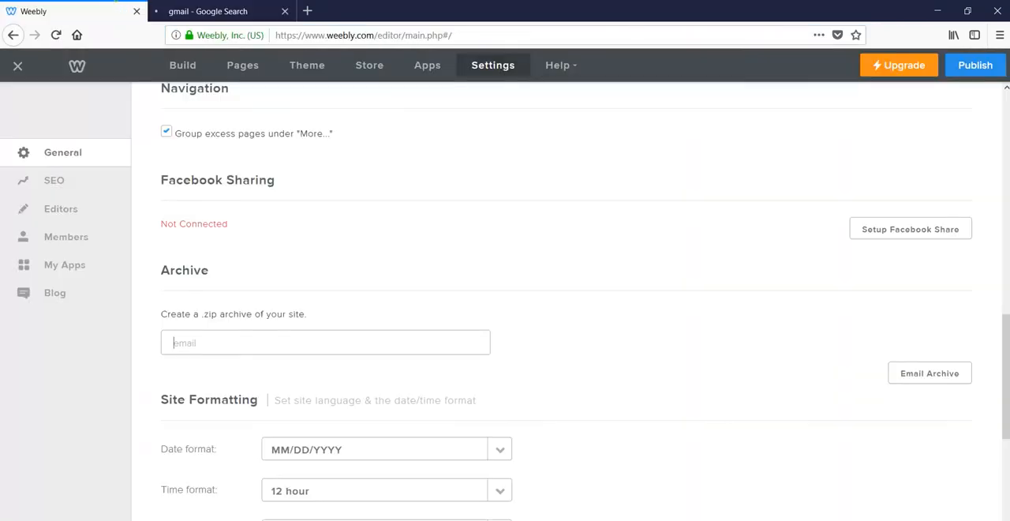
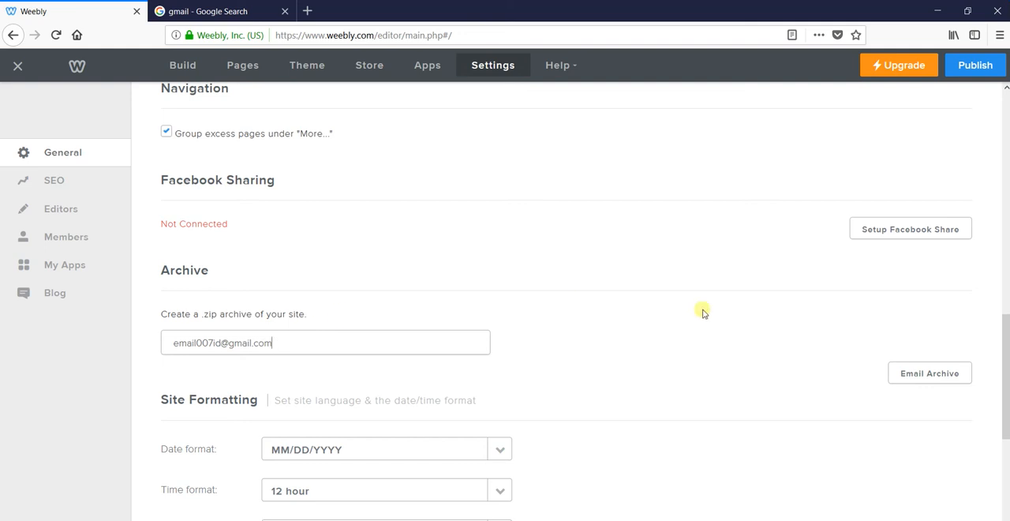
mouse_move(914, 377)
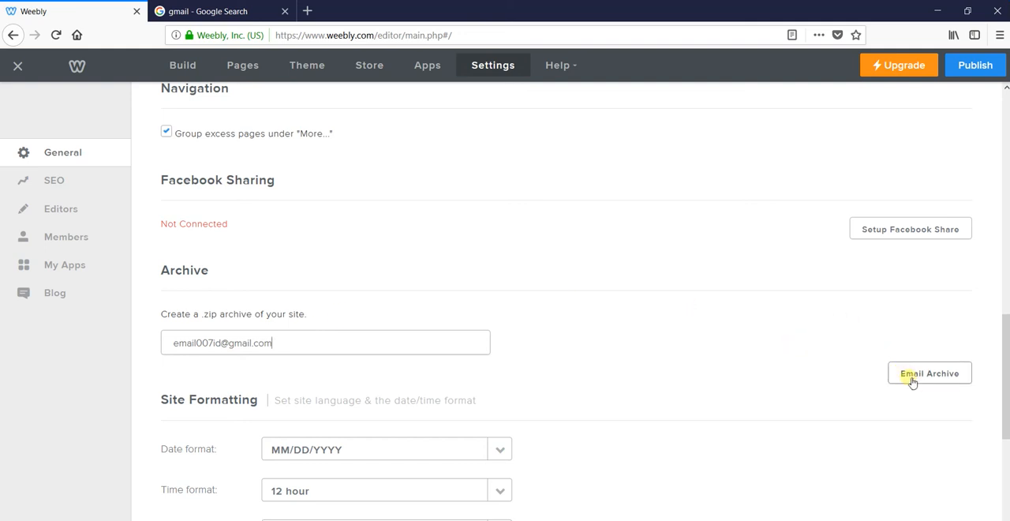
click(928, 373)
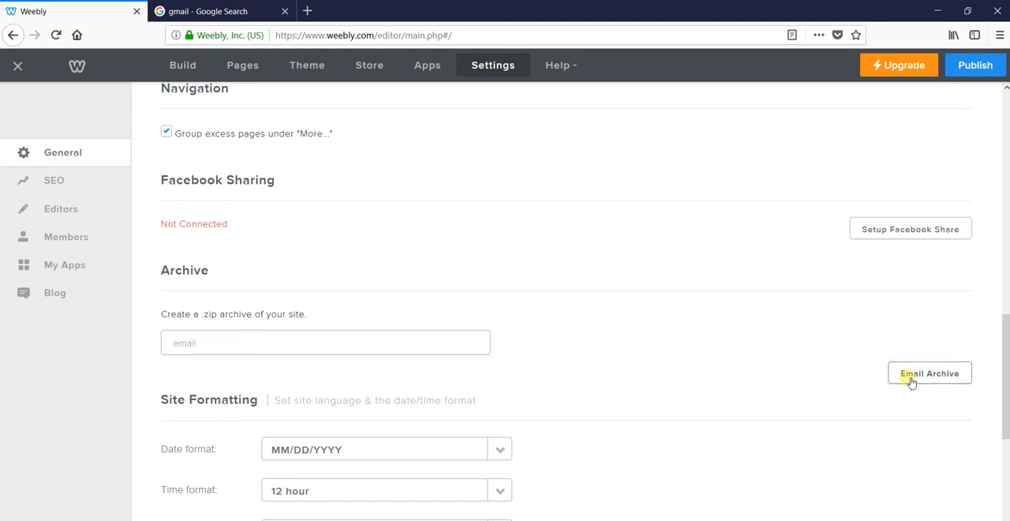
scroll(down, 3)
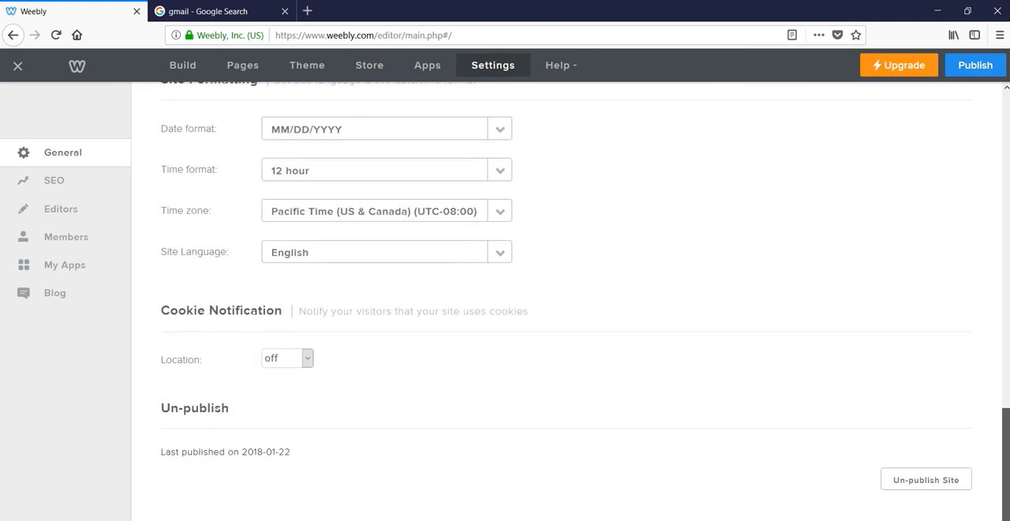
scroll(up, 3)
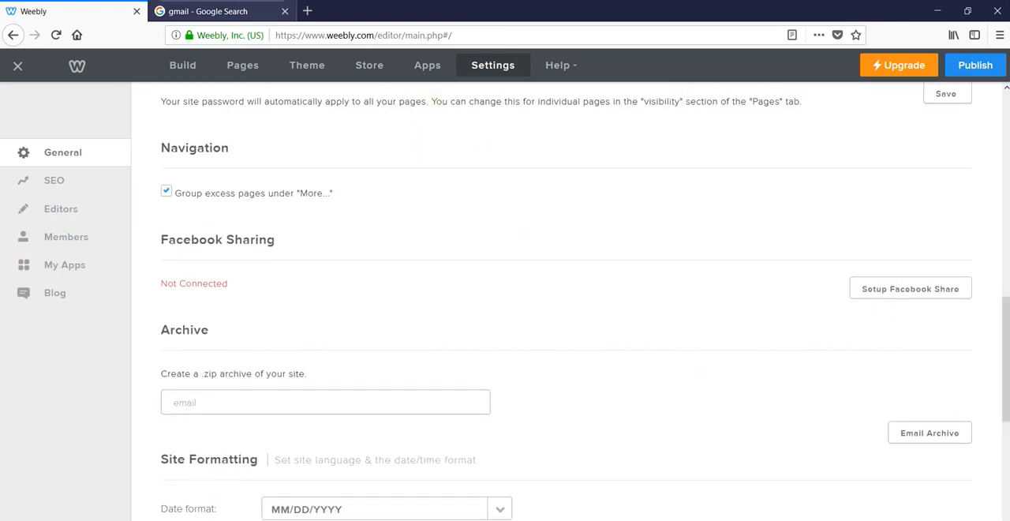
Step: Go to the Gmail inbox from the Google search results
click(221, 11)
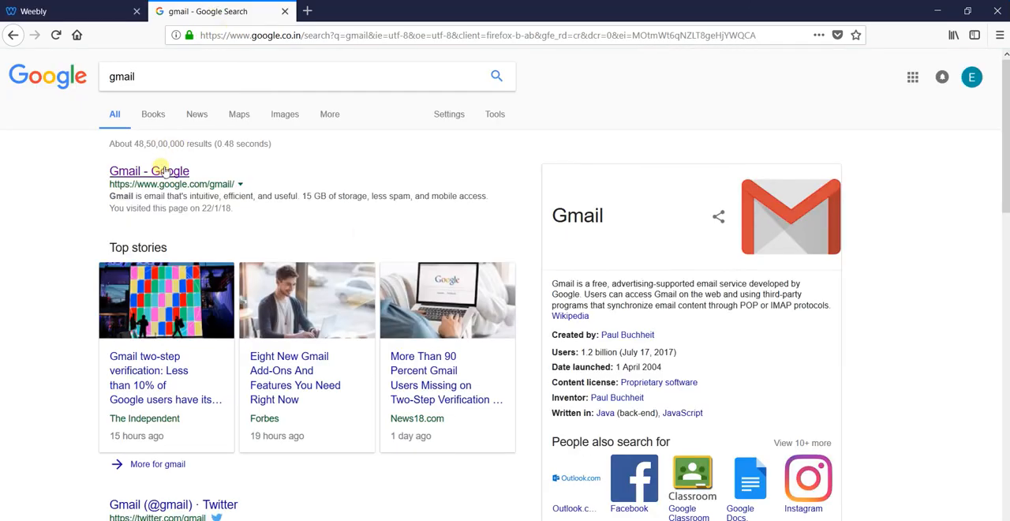
click(148, 170)
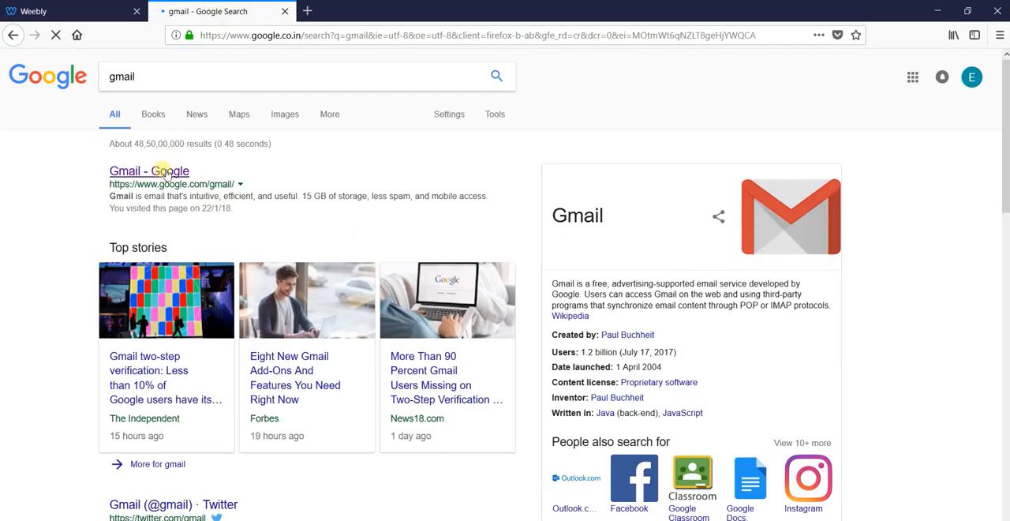
click(149, 170)
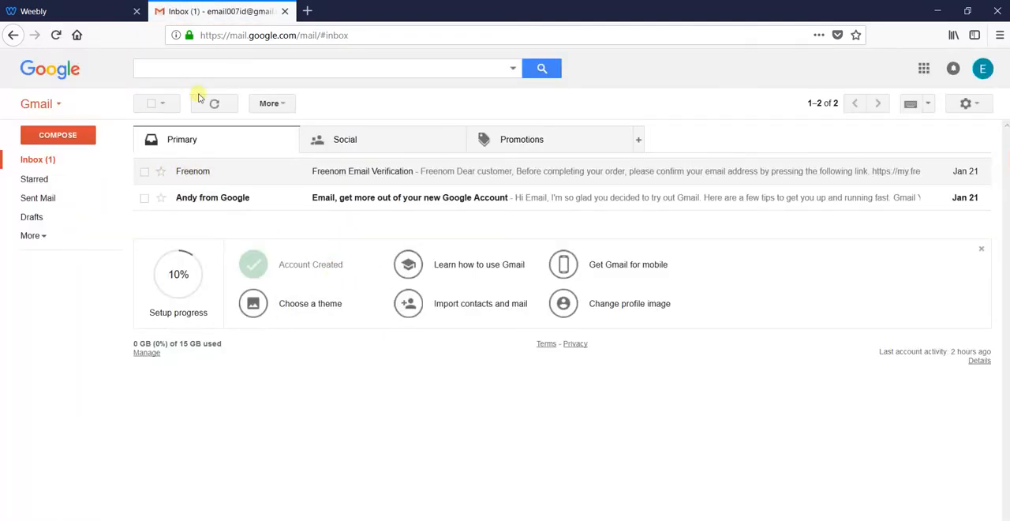
Step: Refresh the Gmail inbox several times checking for the archive mail
click(214, 103)
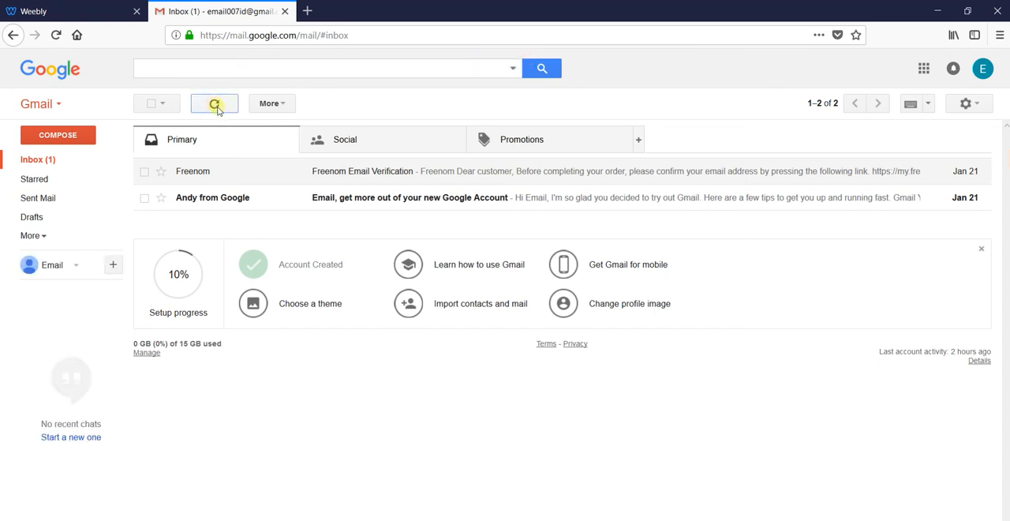
click(215, 102)
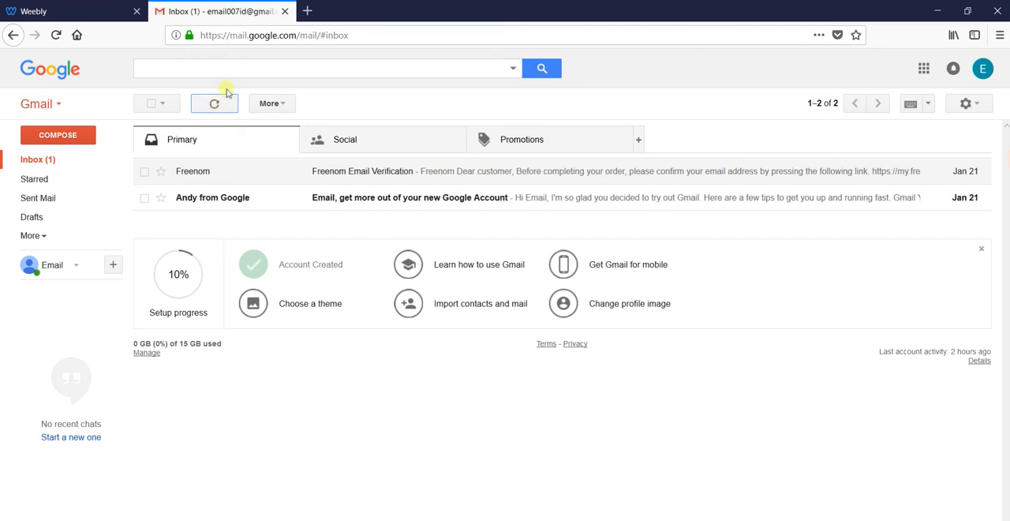
click(215, 105)
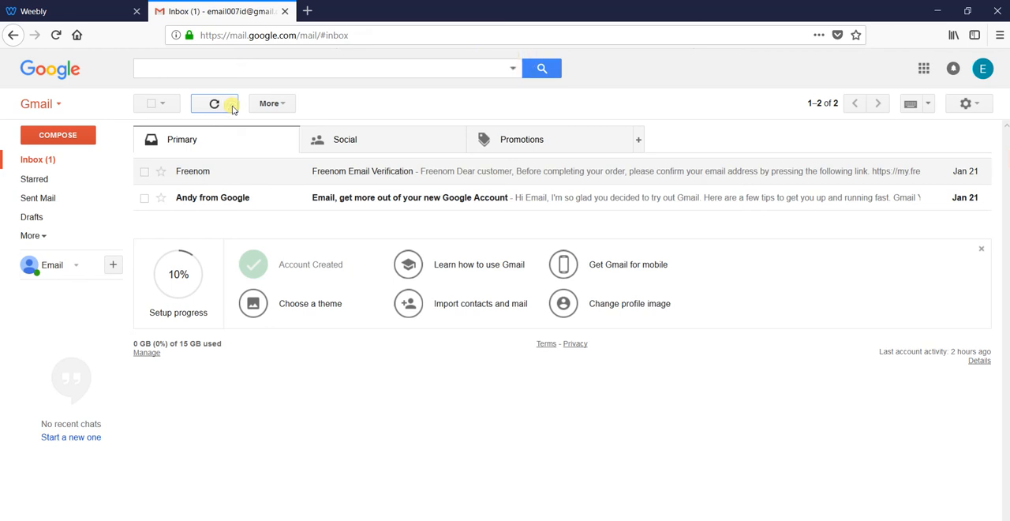
click(215, 104)
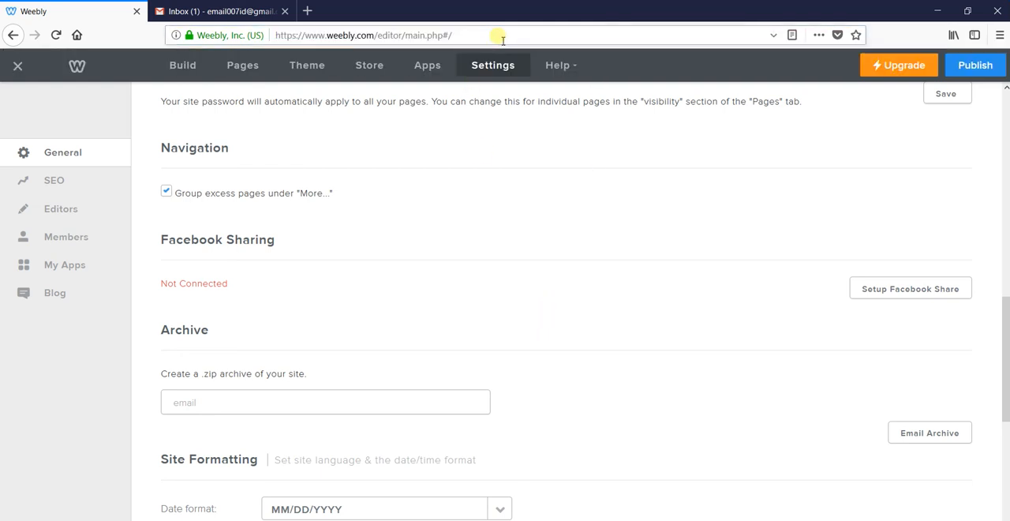
click(221, 11)
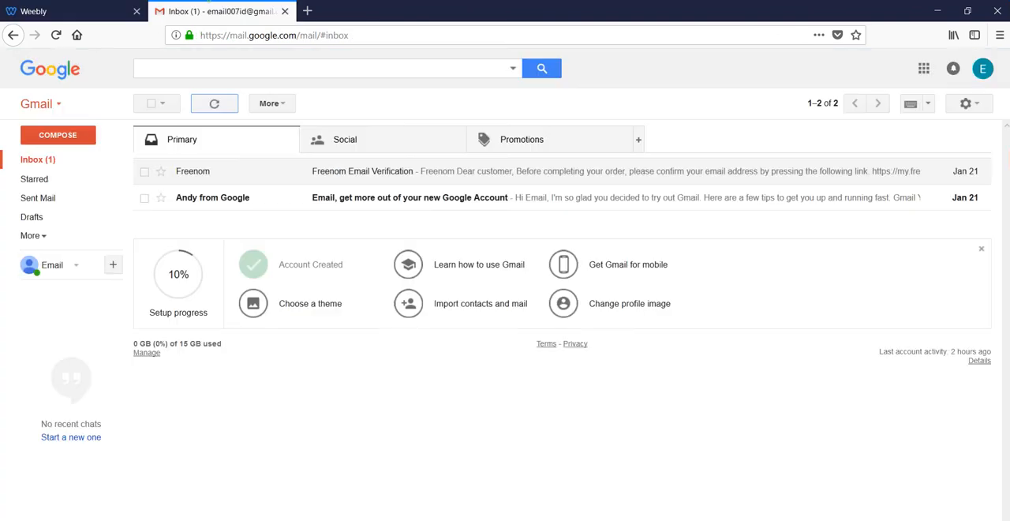
mouse_move(182, 139)
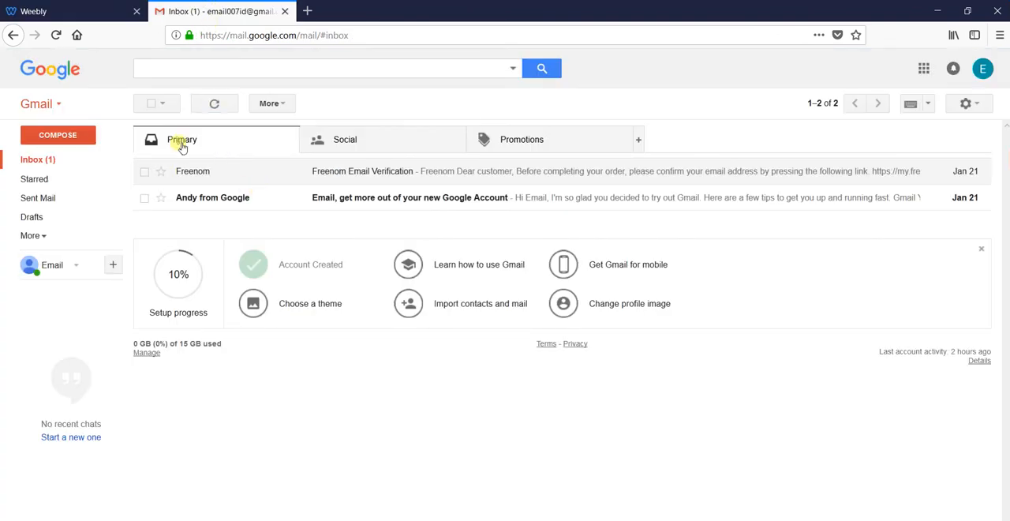
mouse_move(215, 104)
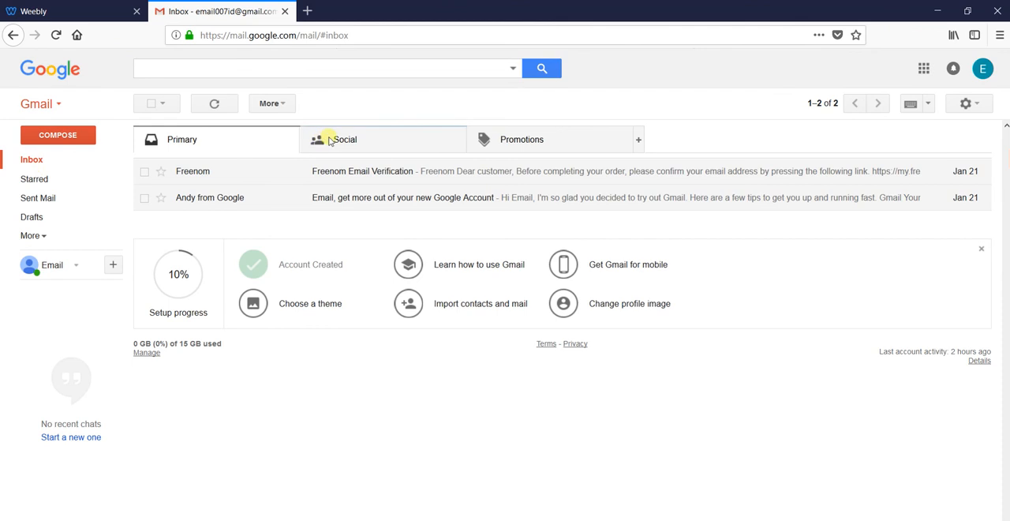
mouse_move(265, 85)
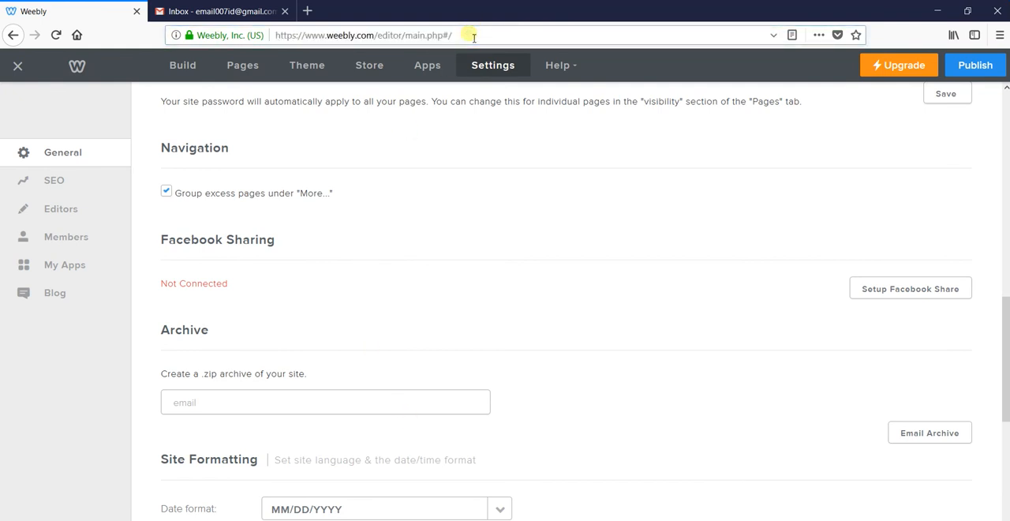
click(221, 11)
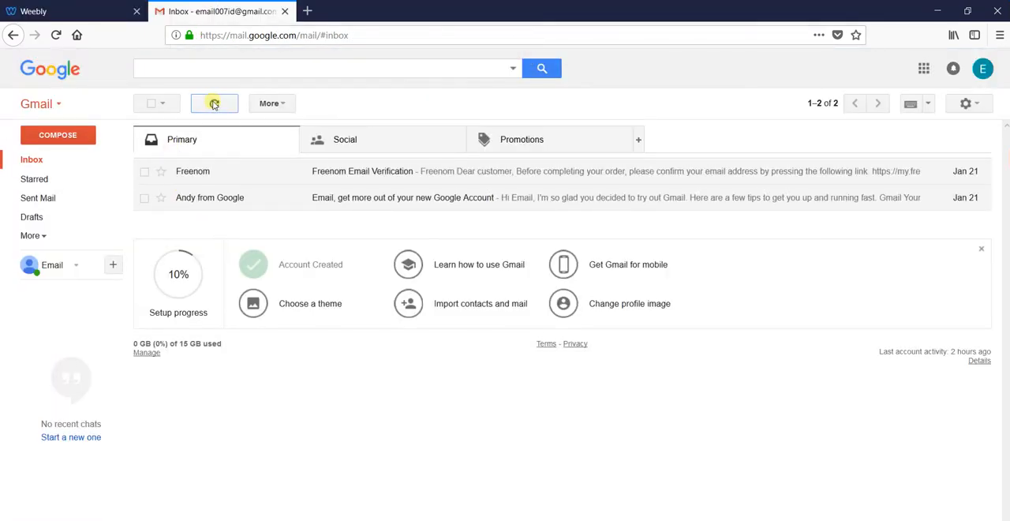
mouse_move(880, 139)
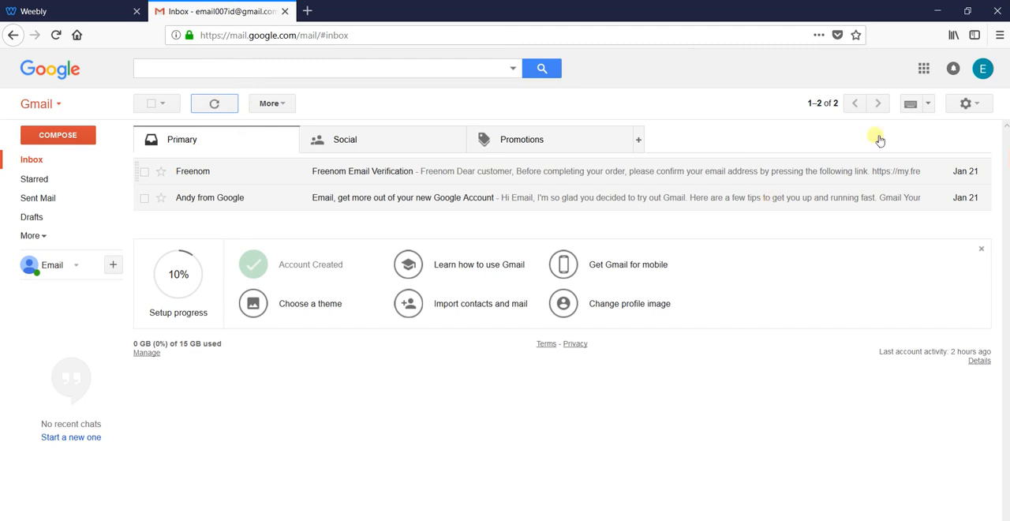
click(982, 68)
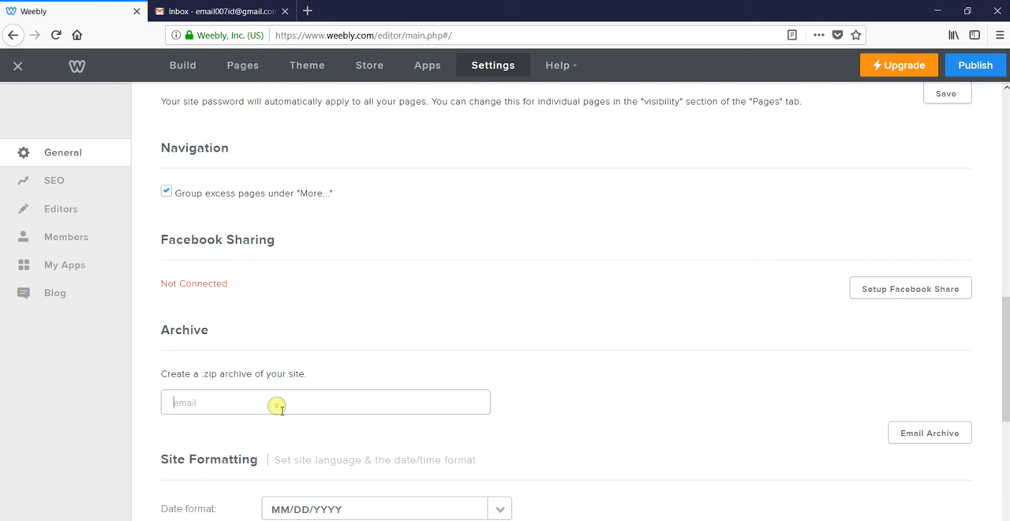
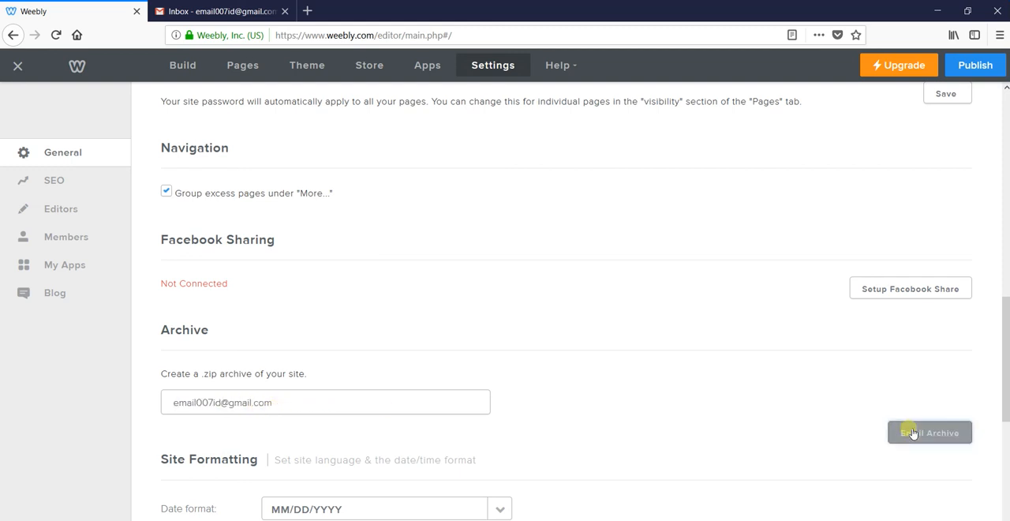
click(930, 433)
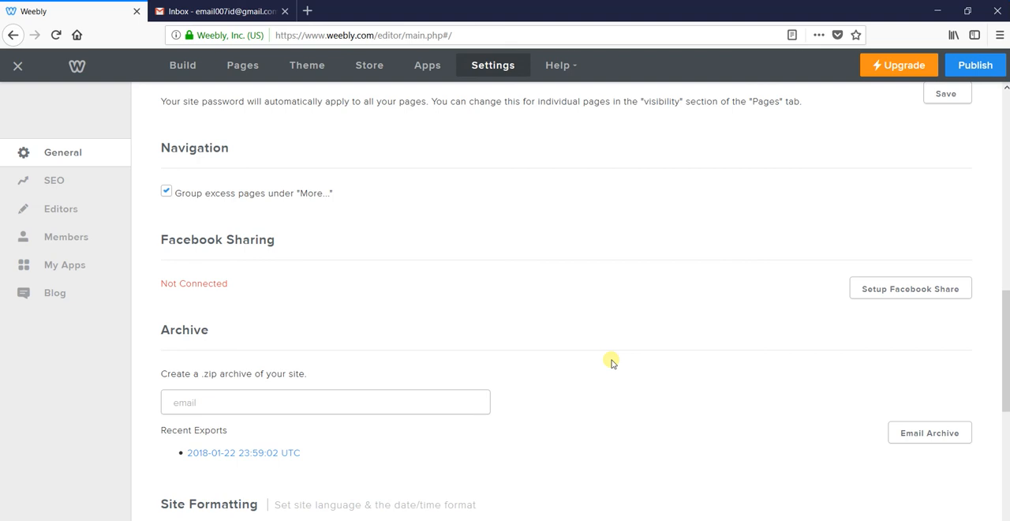
mouse_move(612, 359)
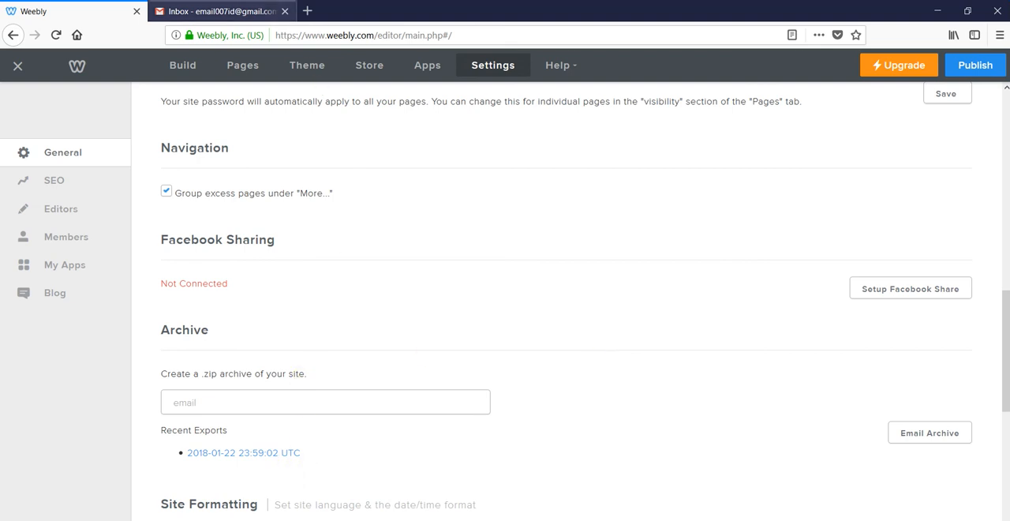
click(221, 11)
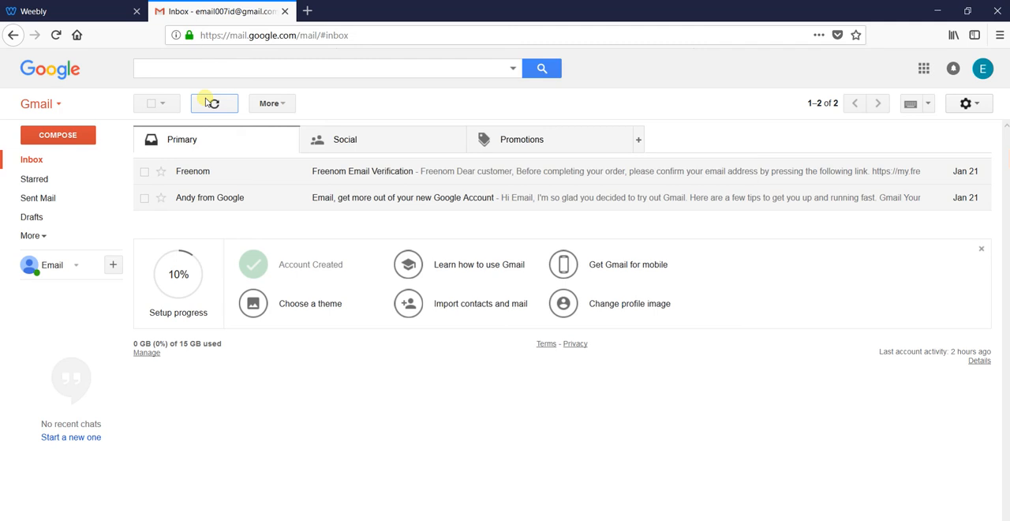
mouse_move(71, 11)
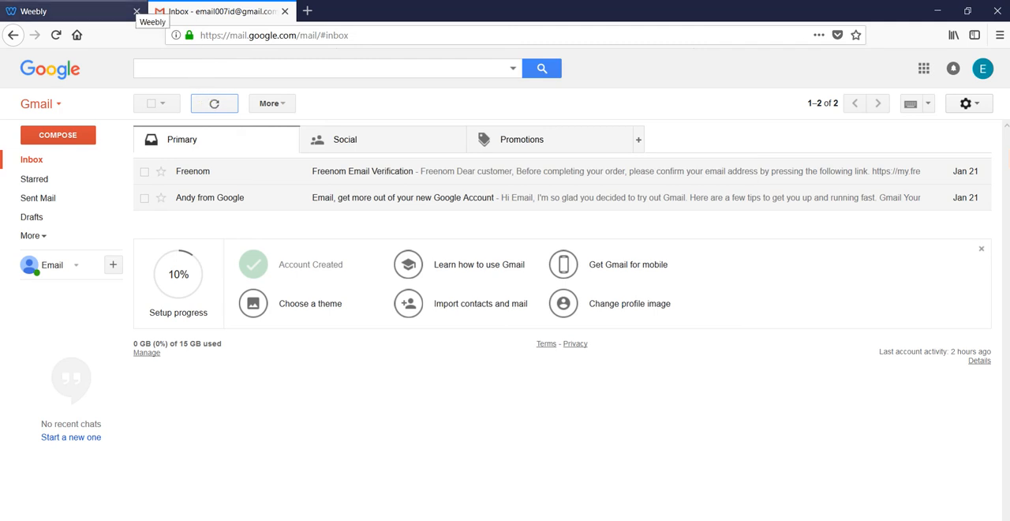
Step: Return to the Weebly settings listing the dated recent export
click(71, 11)
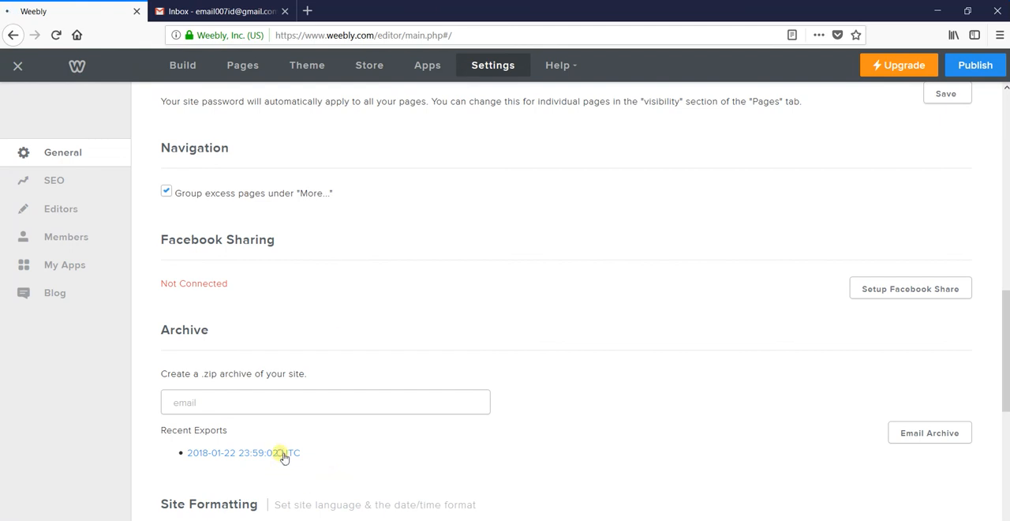
click(230, 452)
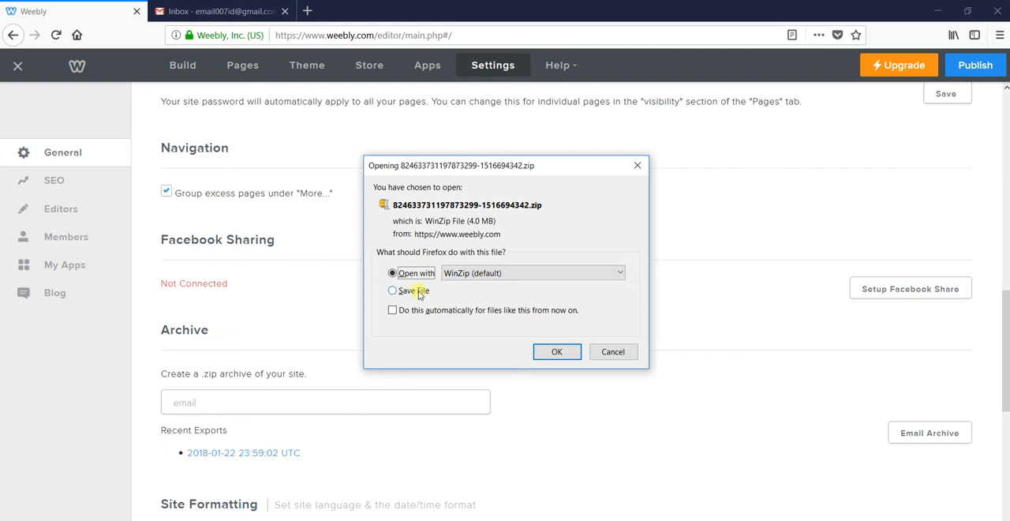
click(392, 290)
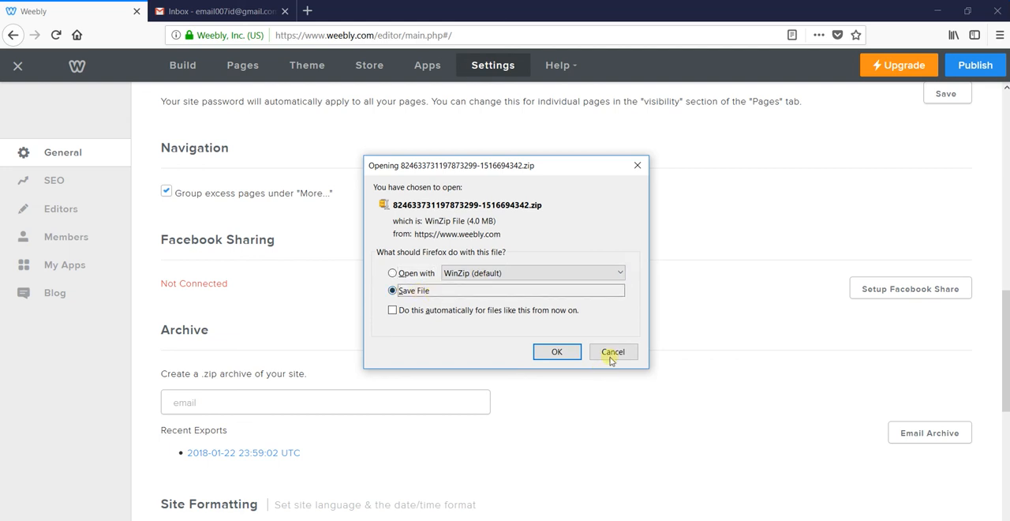
mouse_move(613, 350)
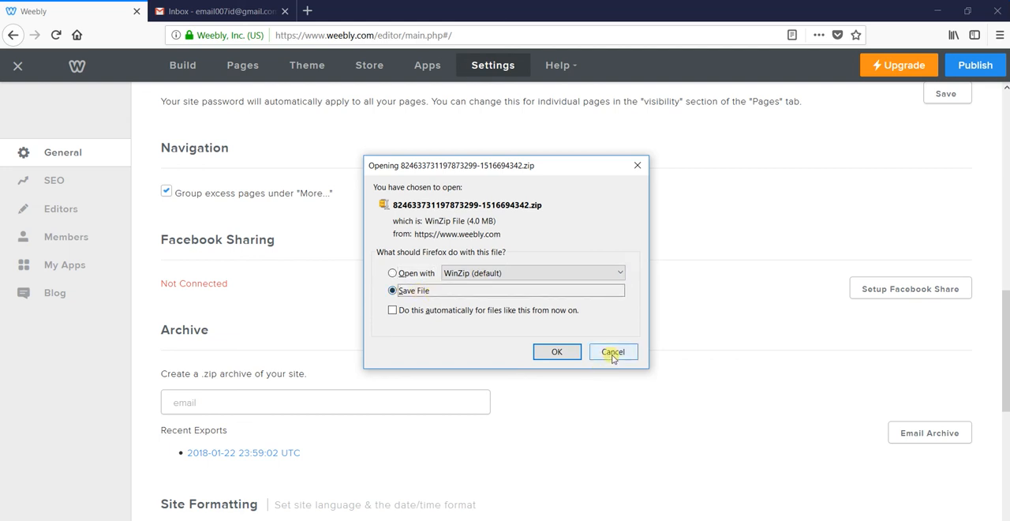
click(613, 351)
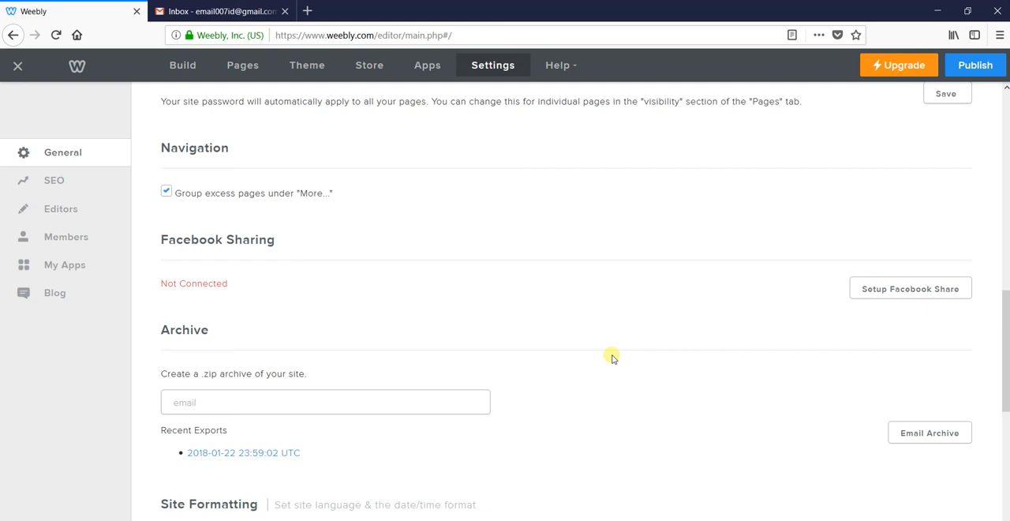
mouse_move(255, 115)
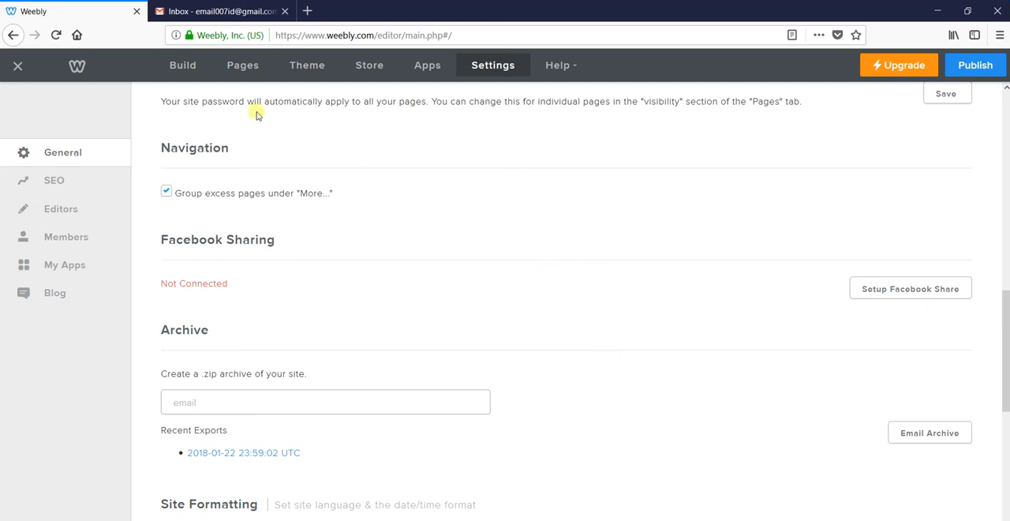
mouse_move(350, 218)
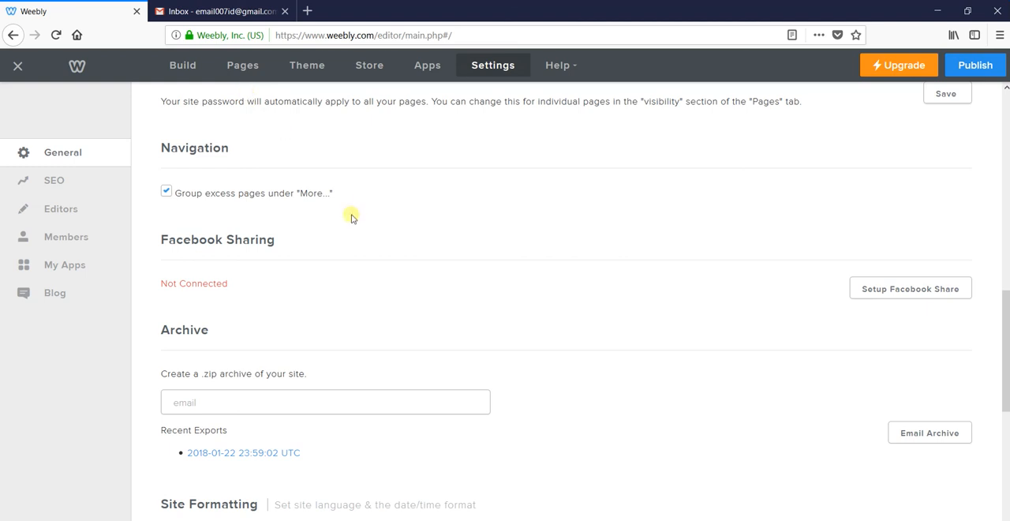